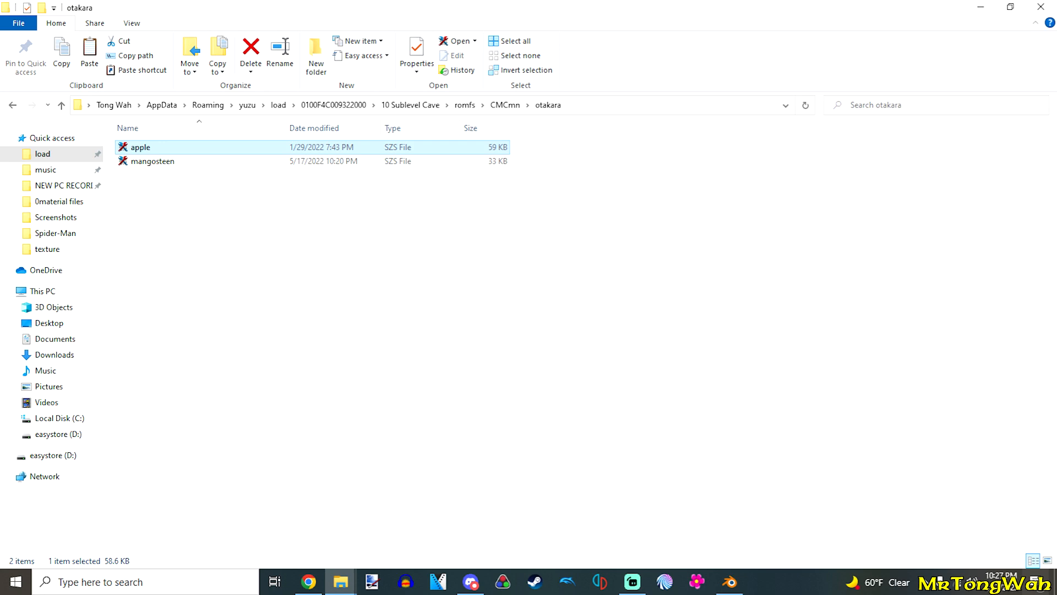
{"action": "mouse_move", "coordinate": [340, 582]}
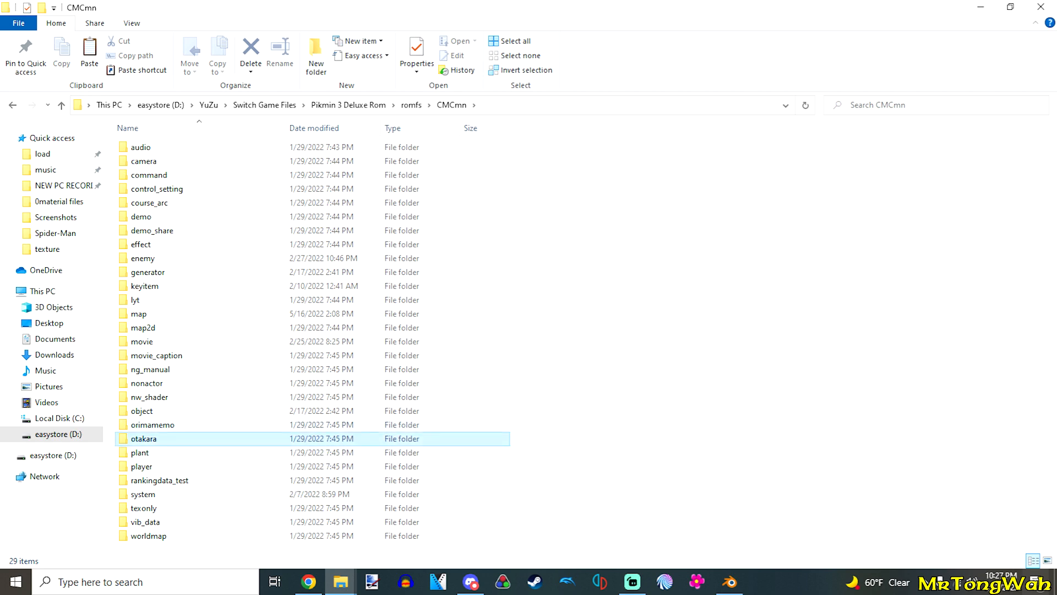
Browse the game files to romfs > otakara and select the apple.szs archive.
{"action": "left_click", "coordinate": [144, 439]}
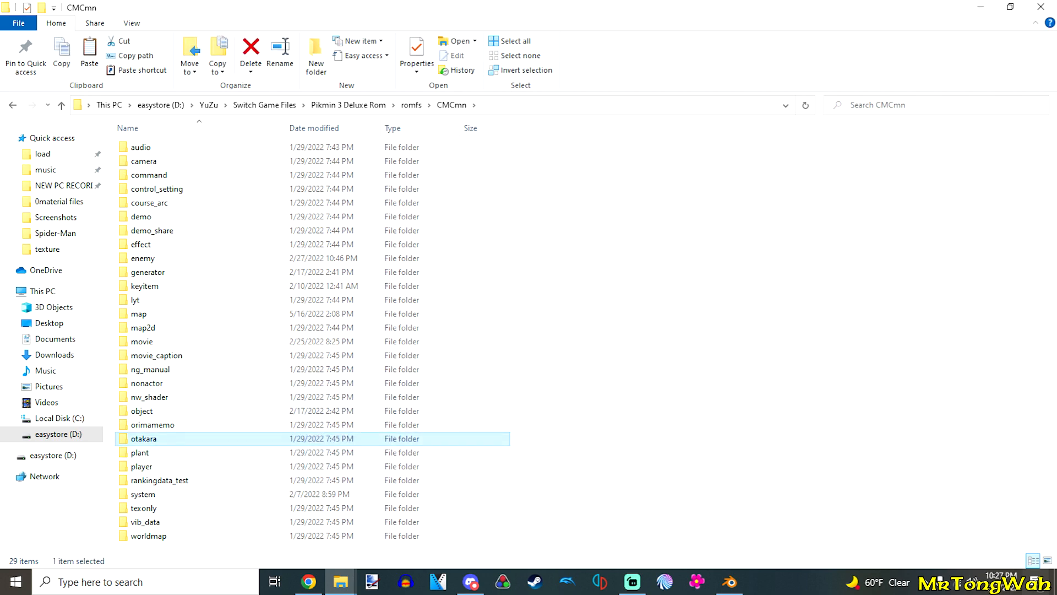
{"action": "double_click", "coordinate": [143, 439]}
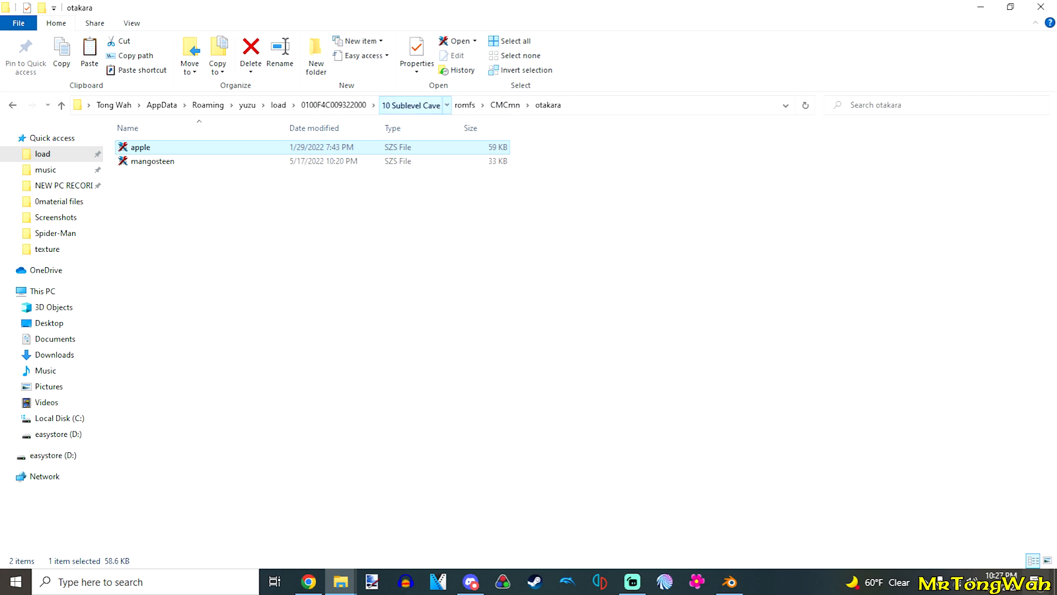
{"action": "left_click", "coordinate": [409, 105]}
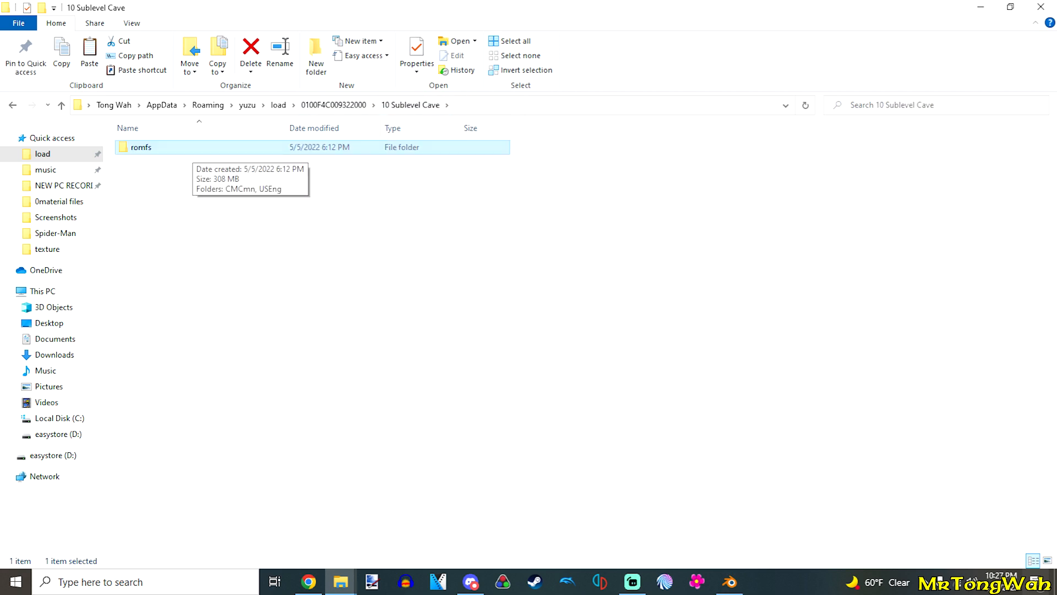
{"action": "double_click", "coordinate": [141, 147]}
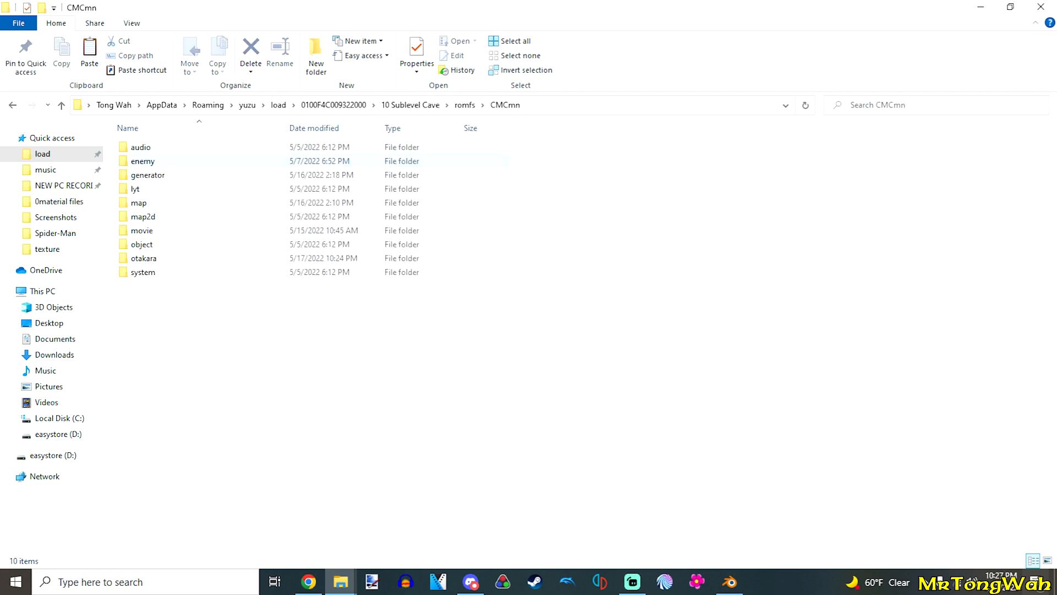
{"action": "left_click", "coordinate": [142, 258]}
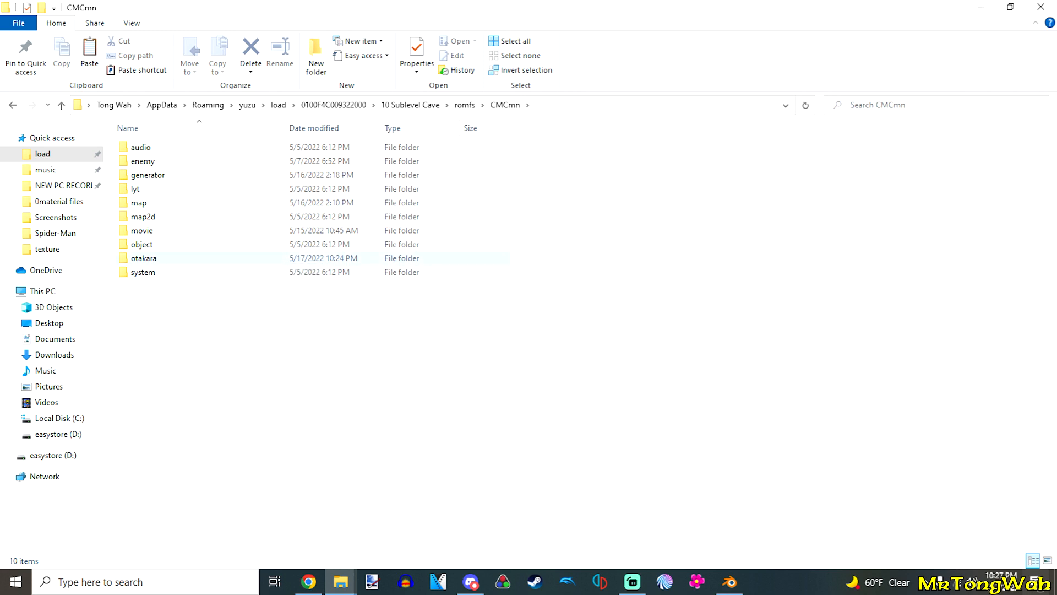
{"action": "double_click", "coordinate": [142, 258]}
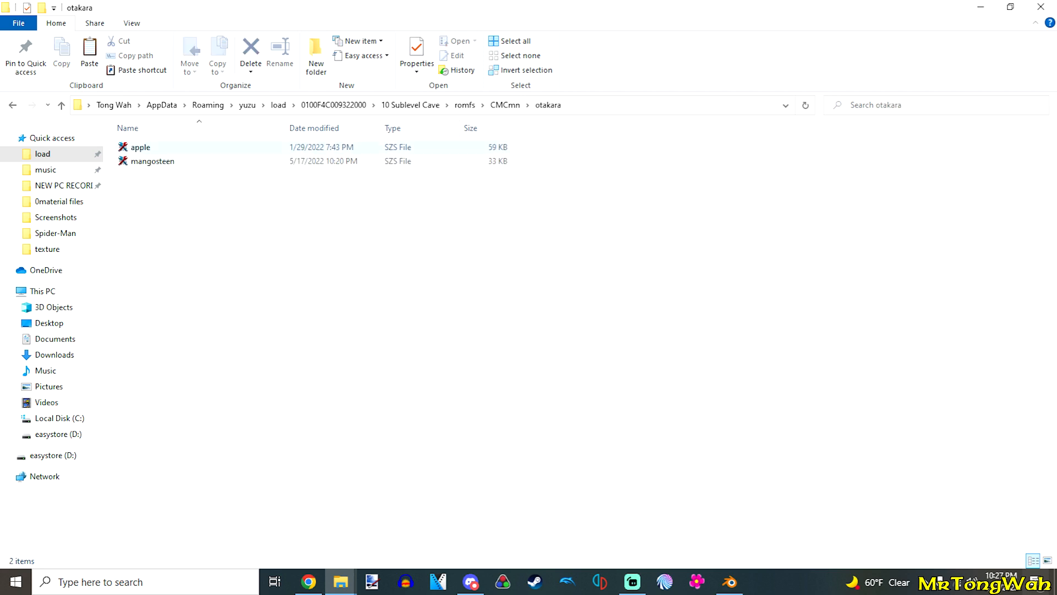
{"action": "left_click", "coordinate": [140, 147]}
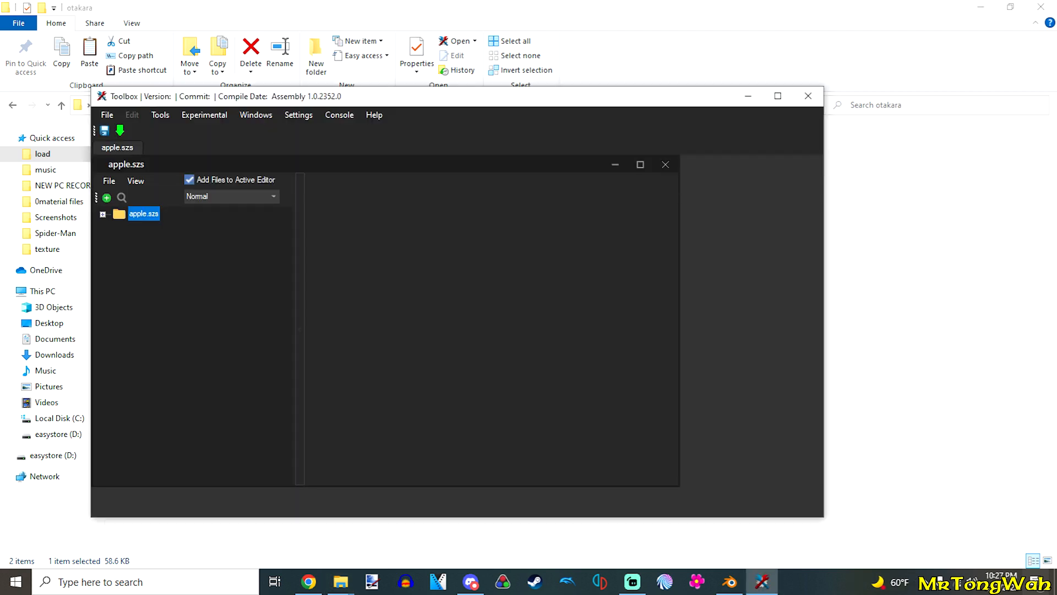
Load model.bfres from apple.szs and export the apple model into the apple folder.
{"action": "left_click", "coordinate": [103, 214]}
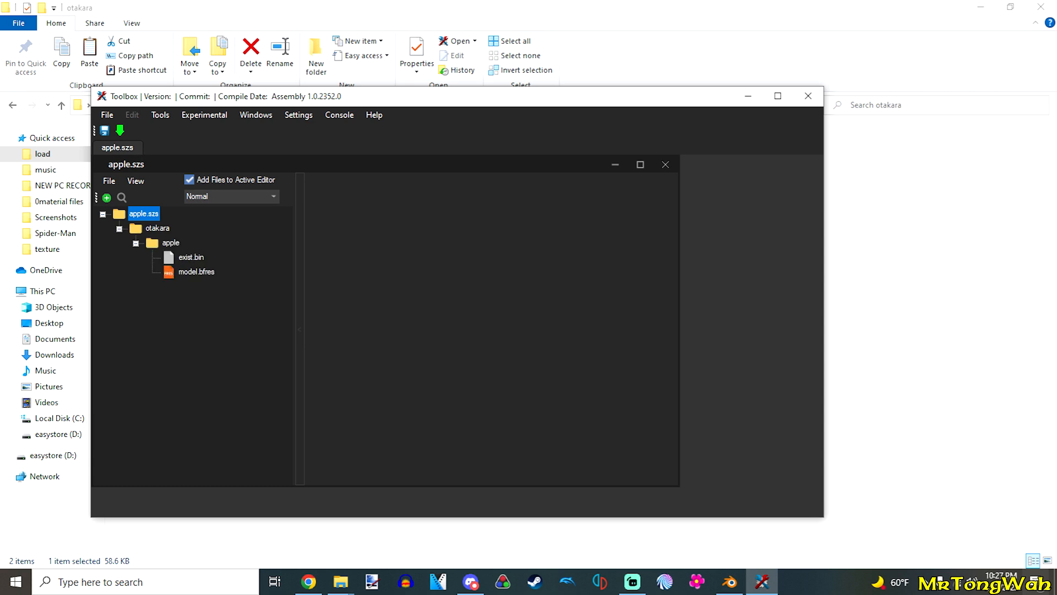
{"action": "left_click", "coordinate": [191, 257]}
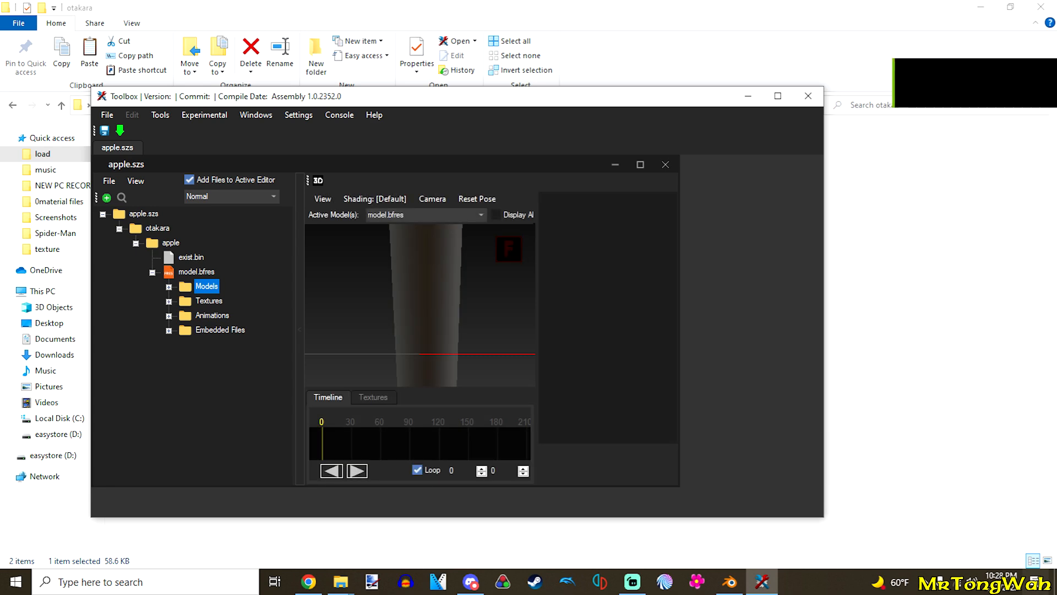
{"action": "left_click", "coordinate": [640, 164]}
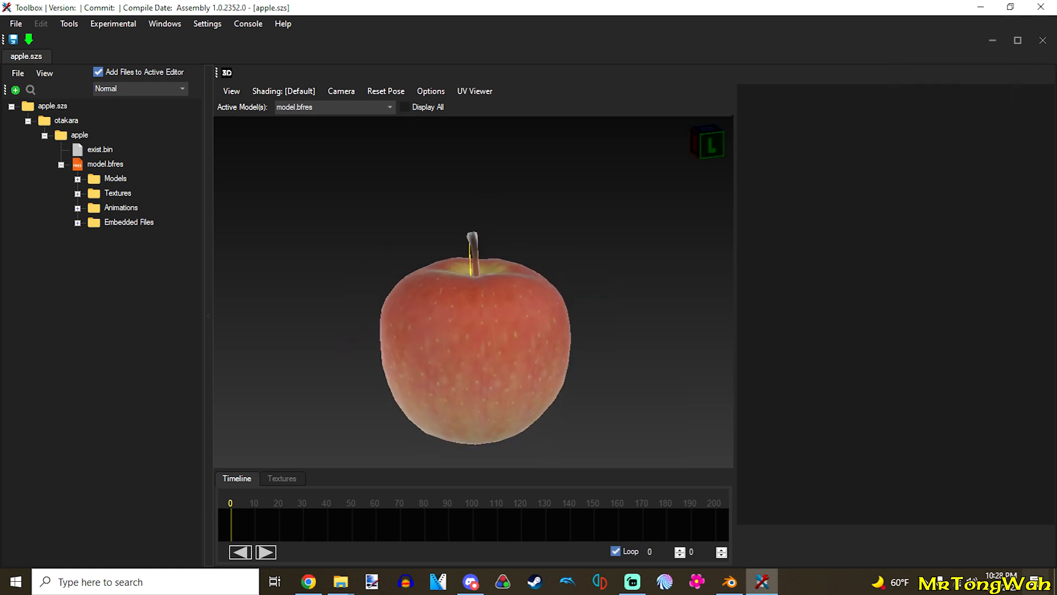
{"action": "right_click", "coordinate": [138, 192]}
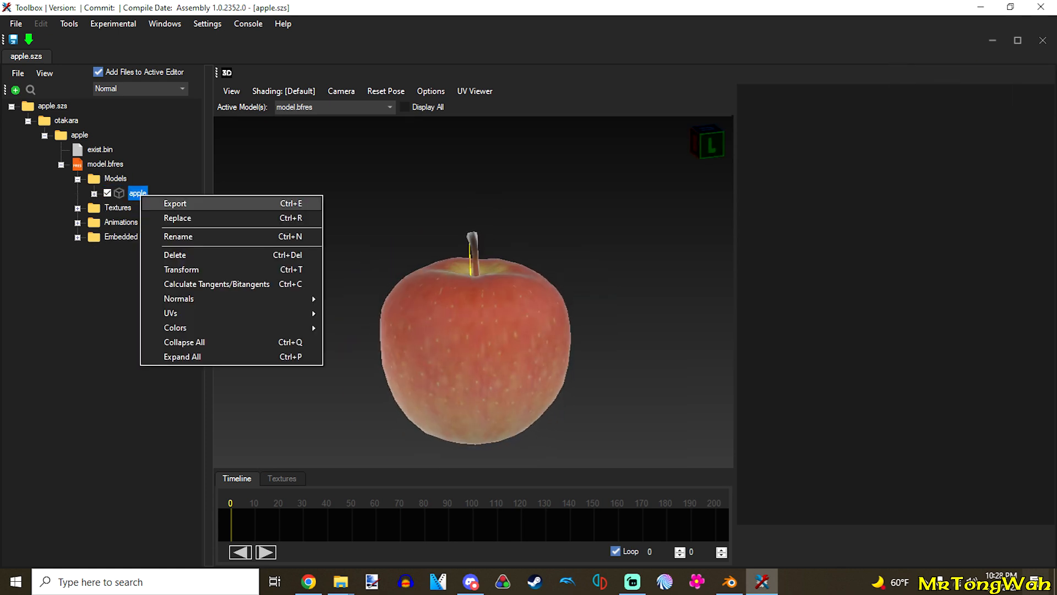
{"action": "left_click", "coordinate": [174, 203]}
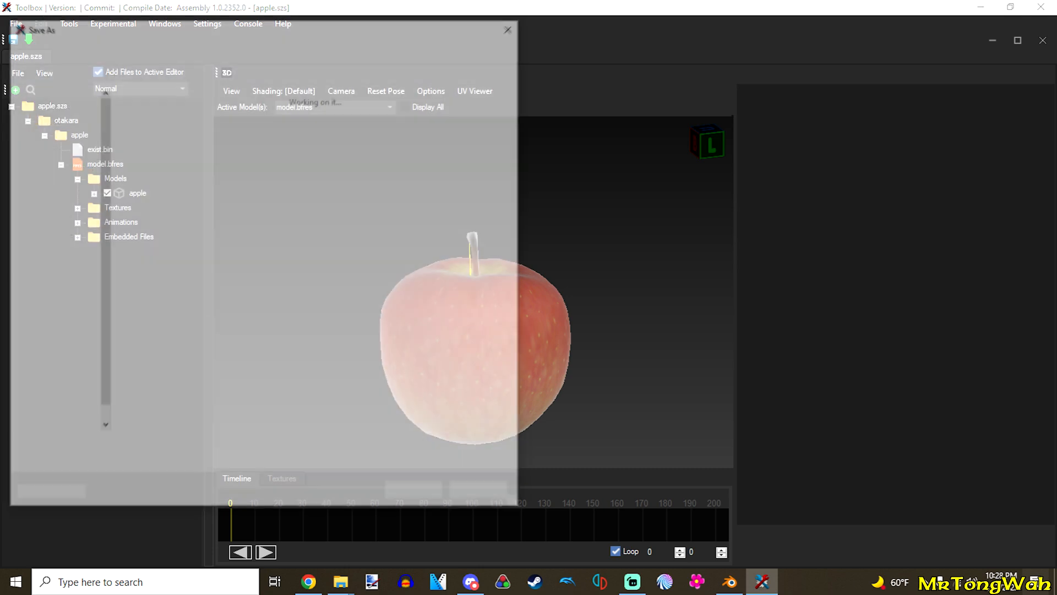
{"action": "left_click", "coordinate": [42, 31]}
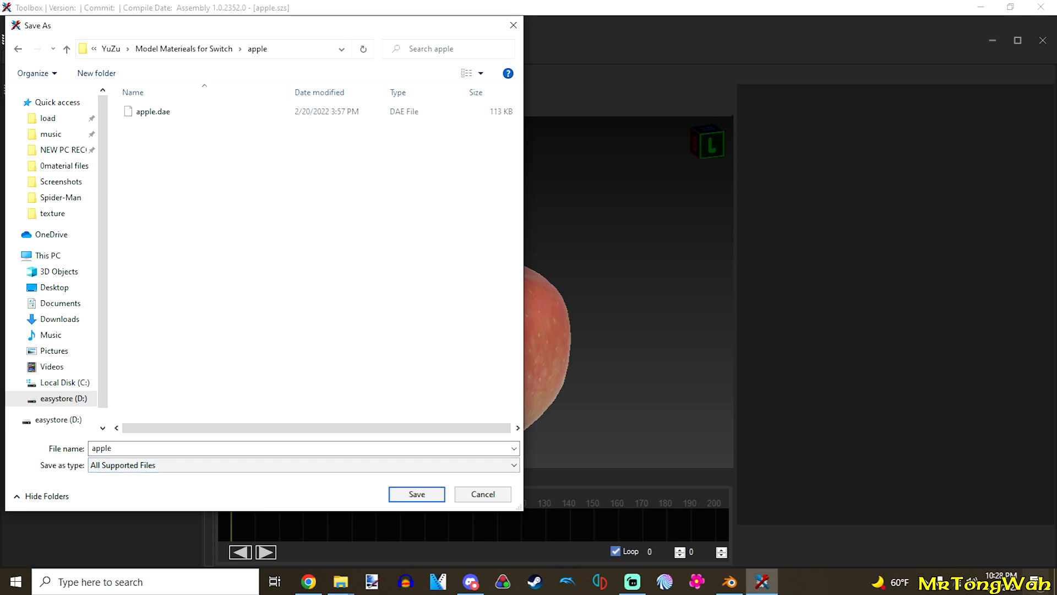
{"action": "left_click", "coordinate": [303, 465]}
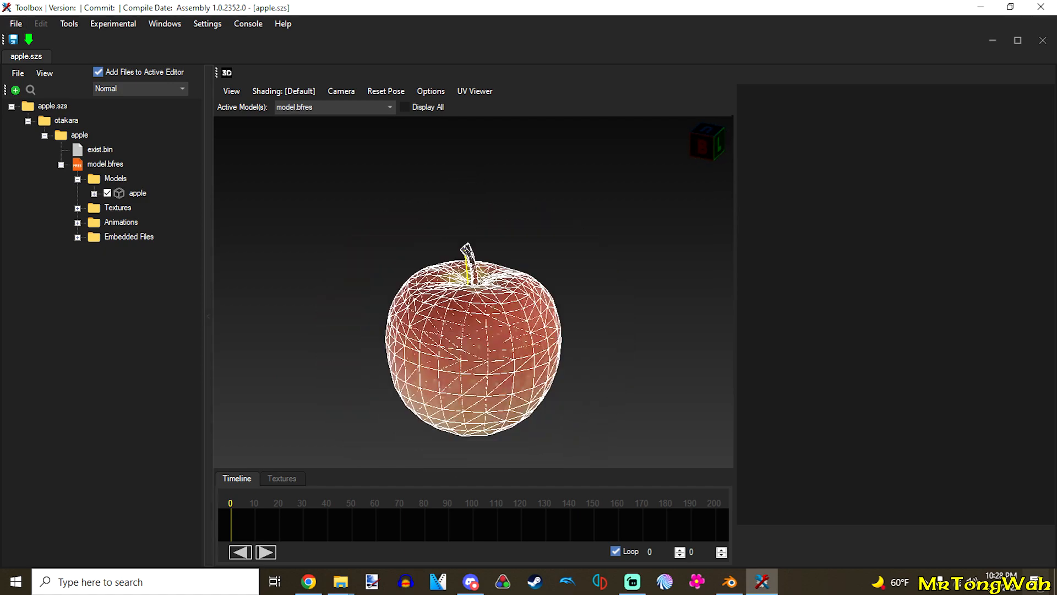
{"action": "scroll", "scroll_direction": "down", "scroll_amount": 3}
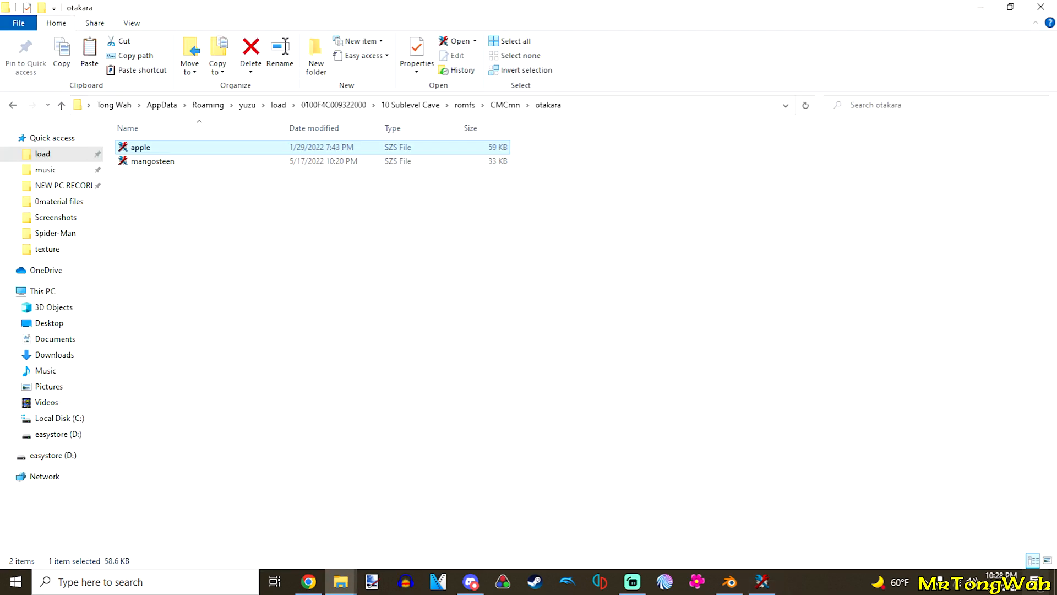
Import apple.dae as Collada into Blender and view it in Material Preview.
{"action": "left_click", "coordinate": [728, 581]}
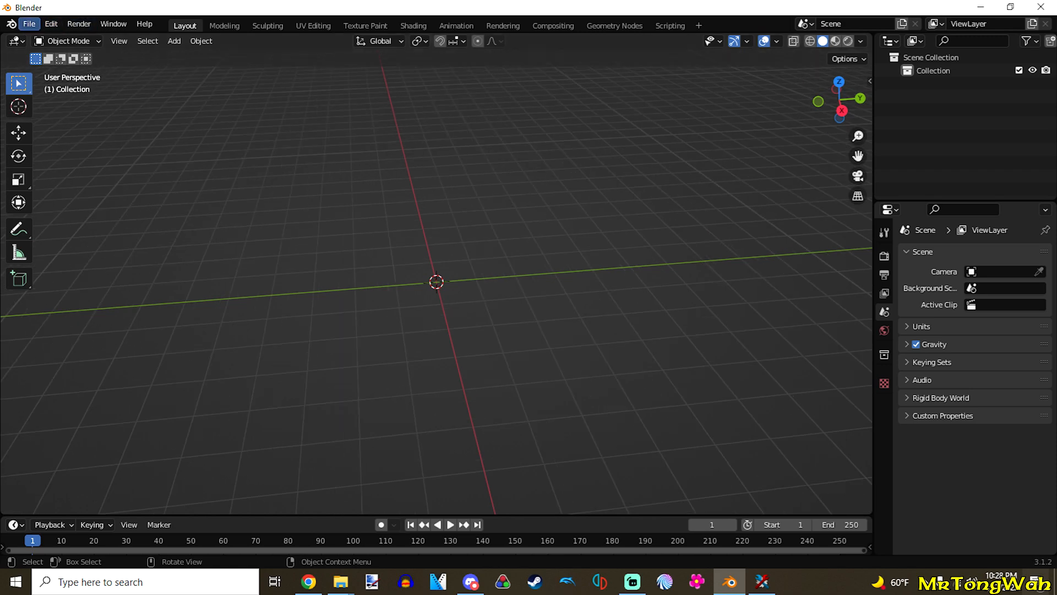
{"action": "left_click", "coordinate": [28, 24]}
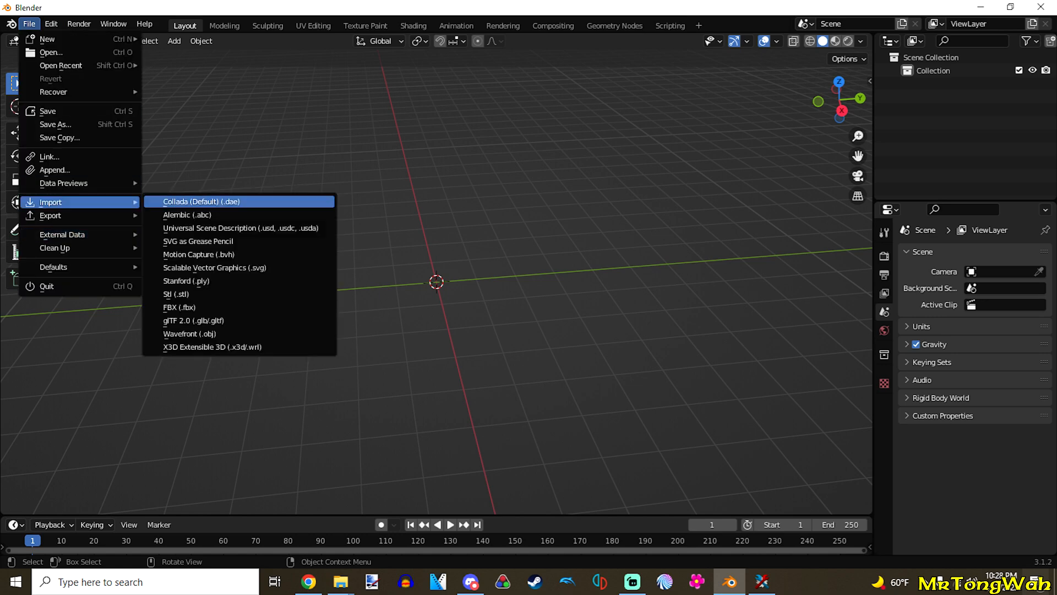
{"action": "left_click", "coordinate": [202, 201]}
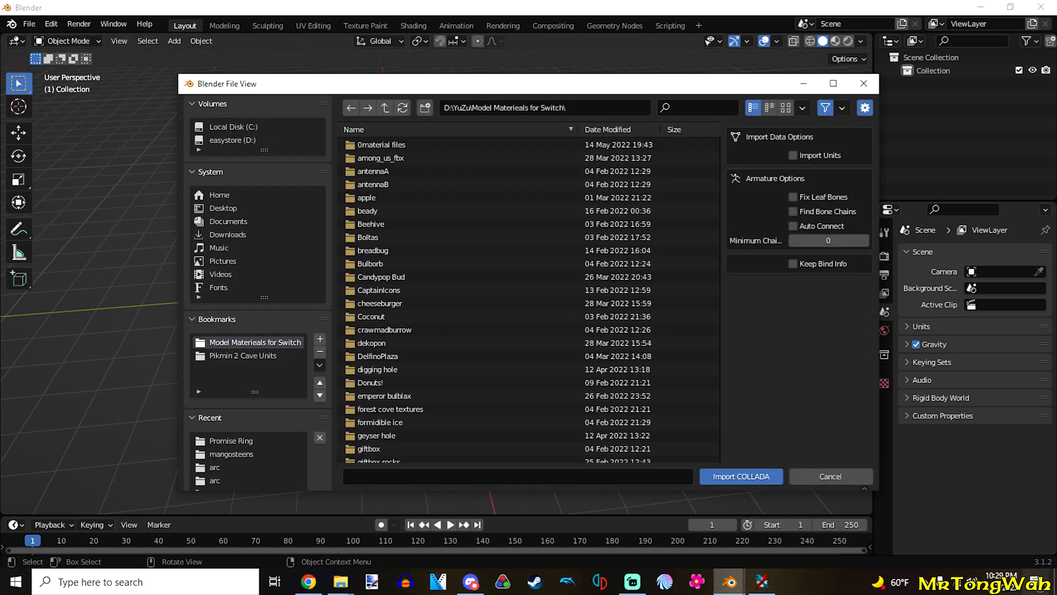
{"action": "left_click", "coordinate": [366, 197]}
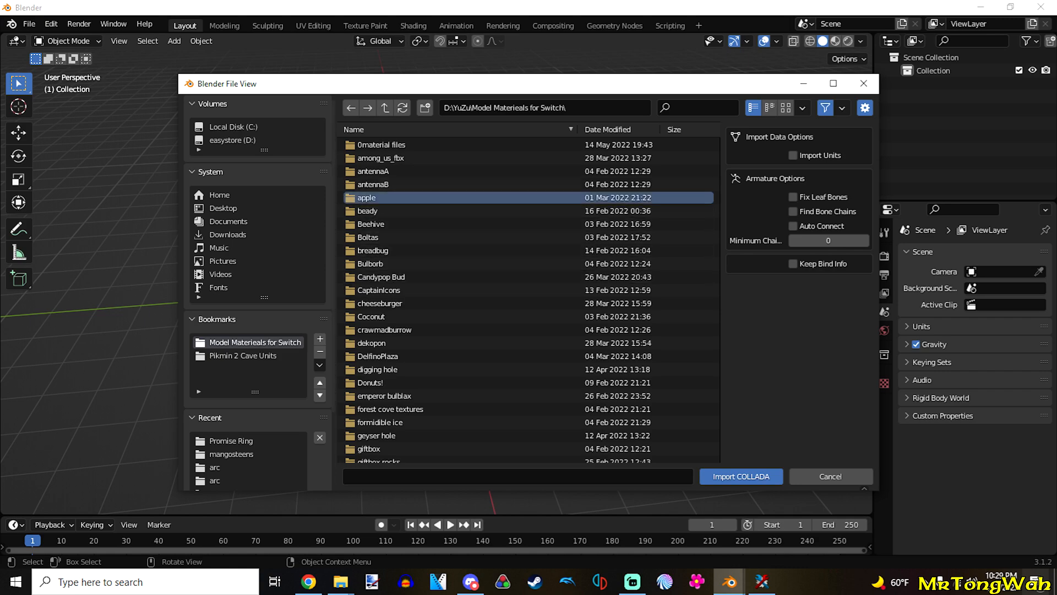
{"action": "left_click", "coordinate": [740, 475]}
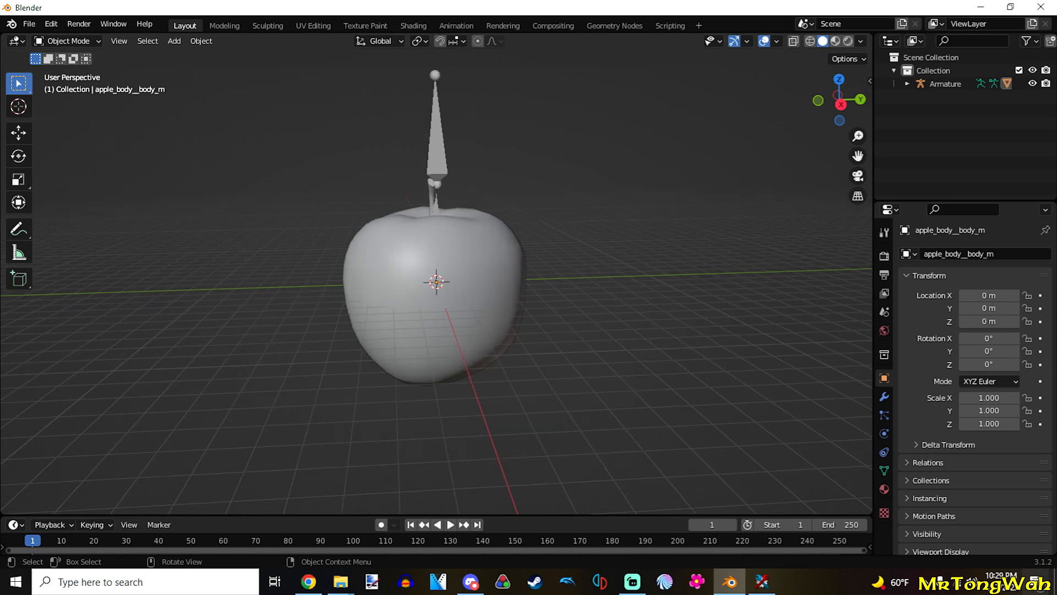
{"action": "key", "text": "z"}
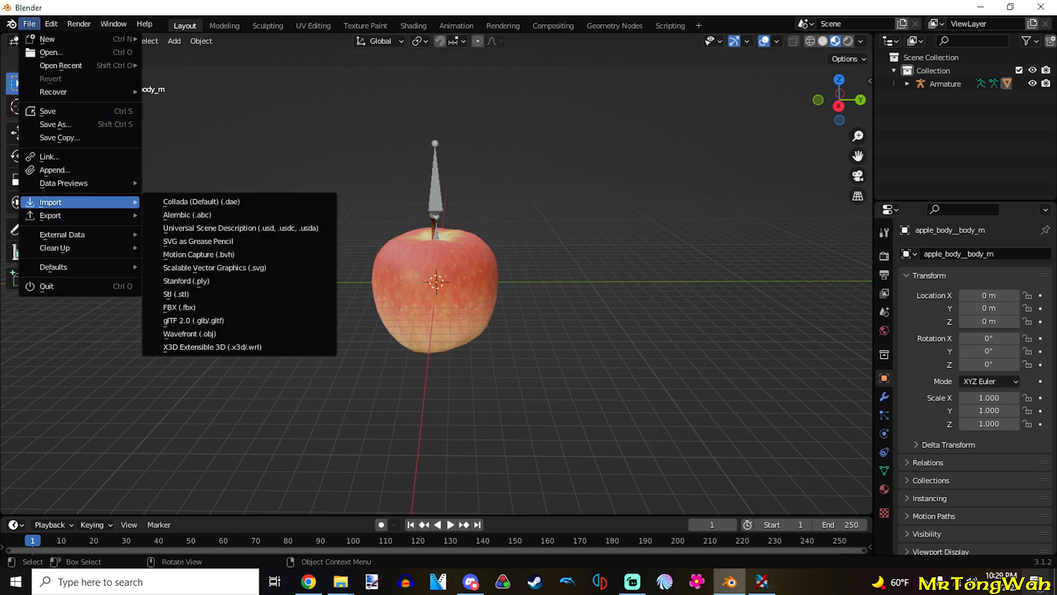
Import burger.obj from the Model Materials burger folder into the Blender scene.
{"action": "left_click", "coordinate": [189, 333]}
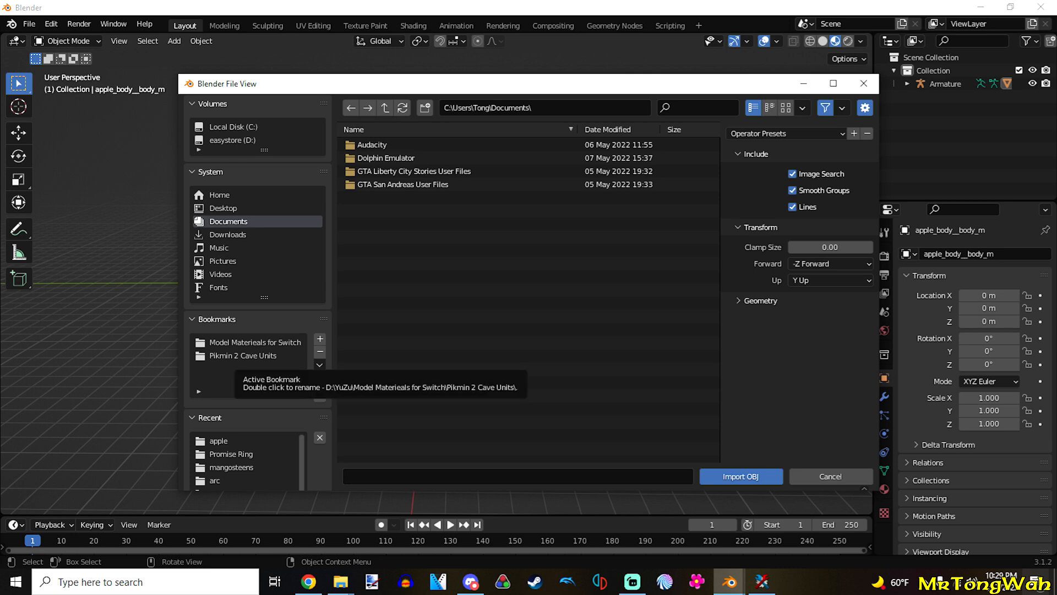
{"action": "left_click", "coordinate": [254, 342]}
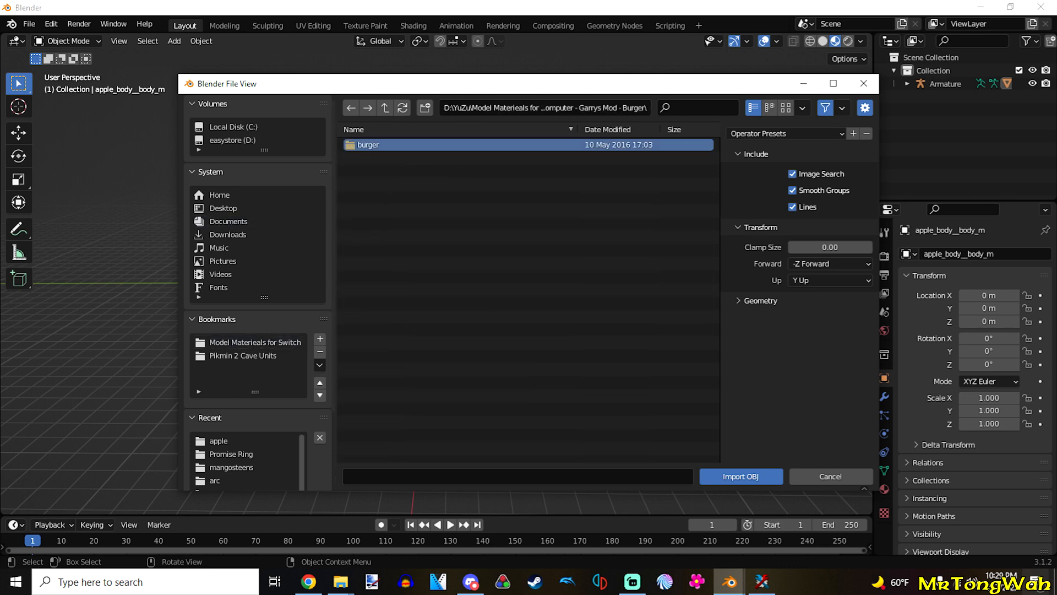
{"action": "double_click", "coordinate": [369, 144]}
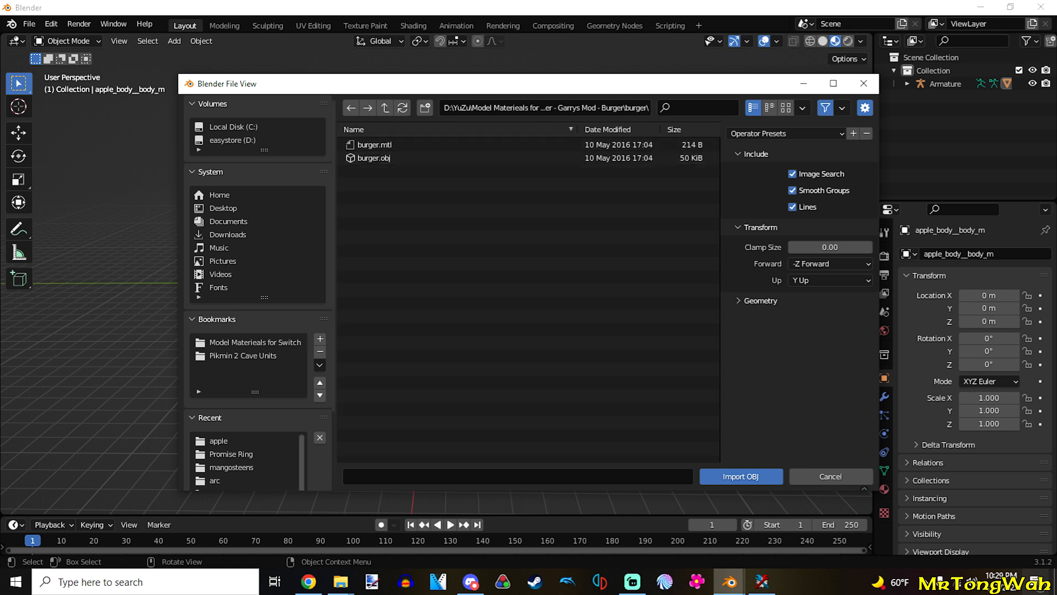
{"action": "left_click", "coordinate": [374, 158]}
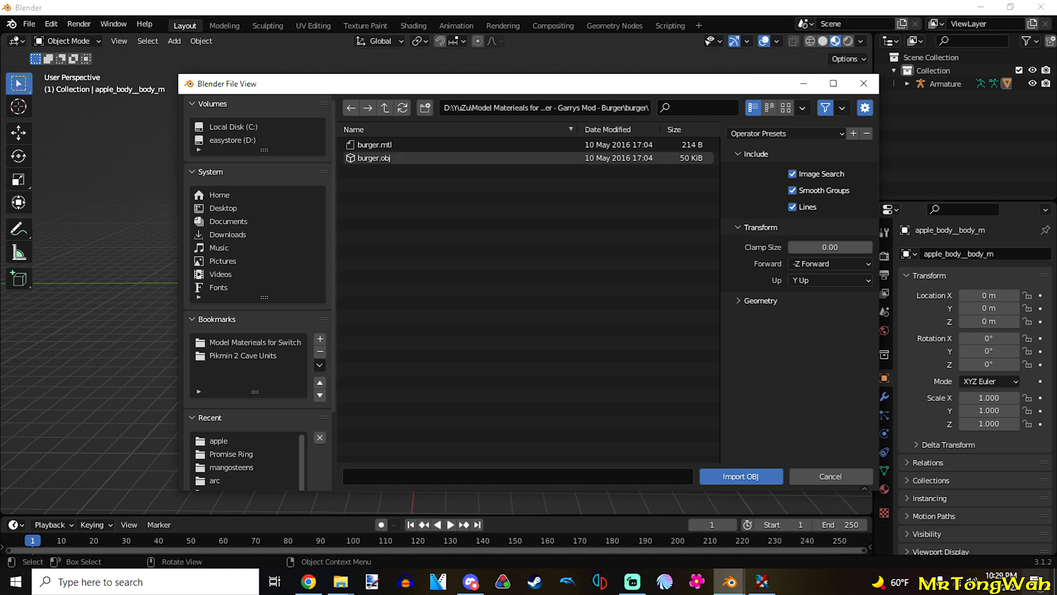
{"action": "left_click", "coordinate": [740, 476]}
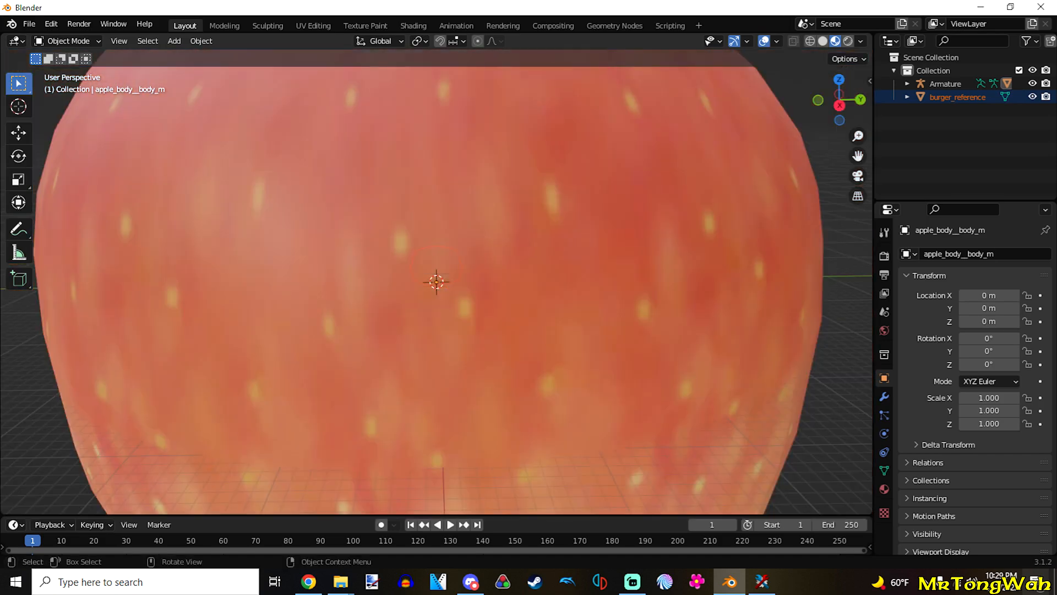
Delete the apple_body mesh, leaving the burger_reference mesh beneath the armature.
{"action": "scroll", "scroll_direction": "down", "scroll_amount": 3}
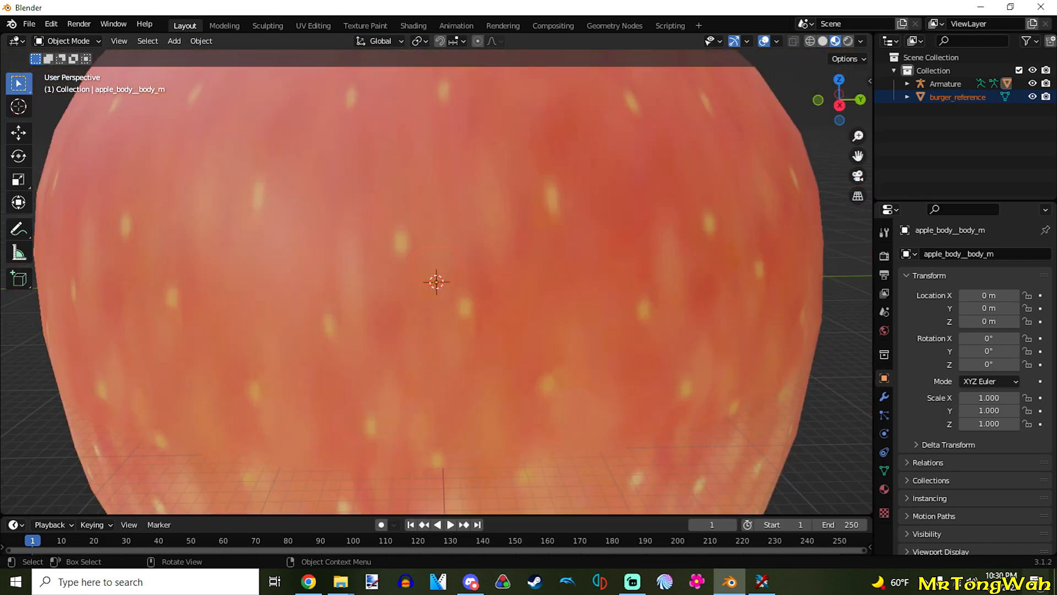
{"action": "key", "text": "s"}
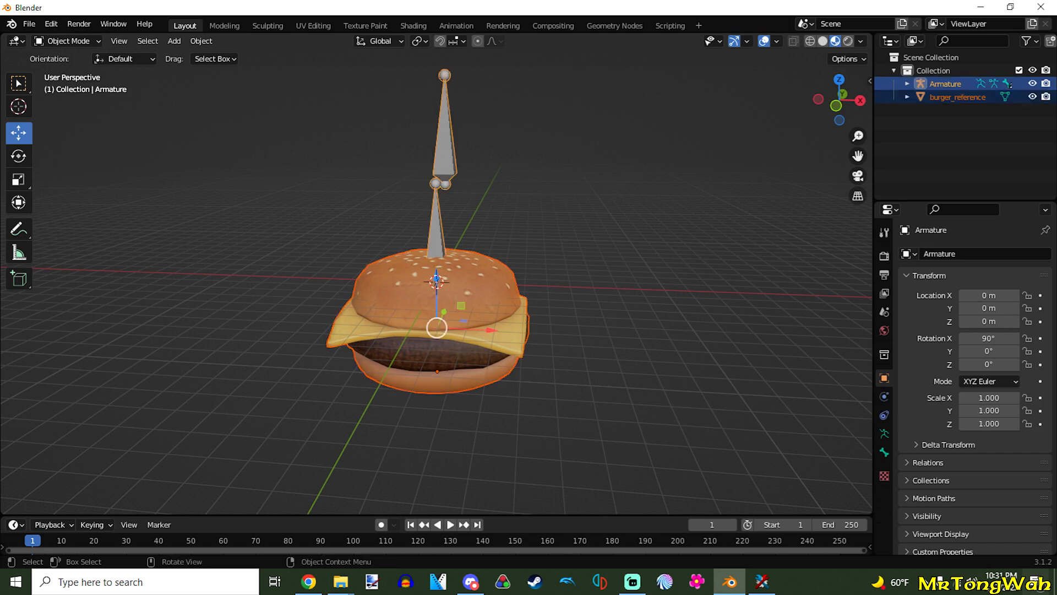
Parent the burger to the Armature with Armature Deform and orbit to check it.
{"action": "right_click", "coordinate": [436, 328]}
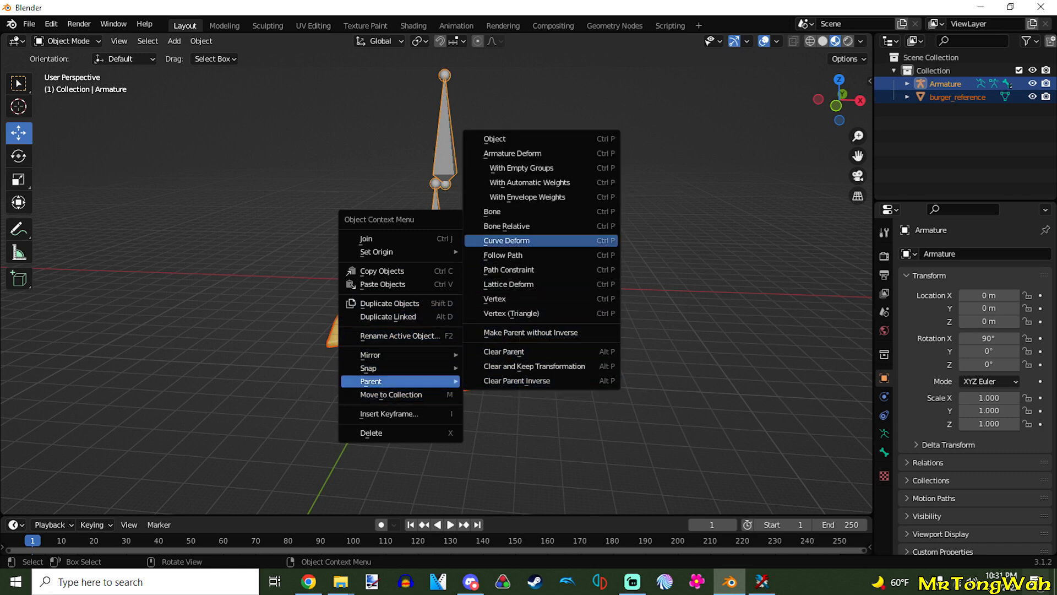
{"action": "left_click", "coordinate": [507, 240]}
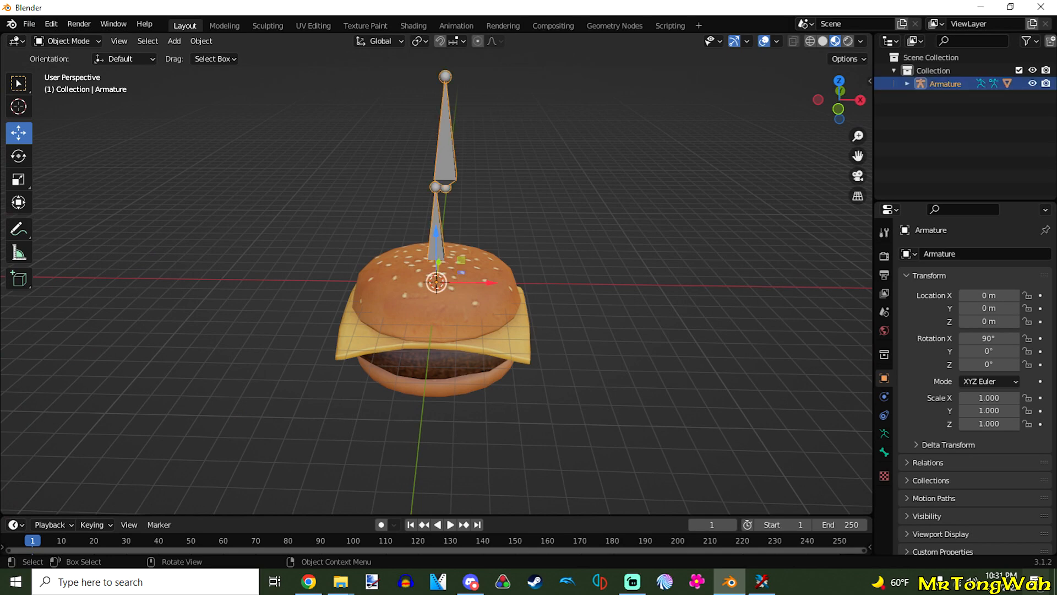
{"action": "left_click_drag", "start_coordinate": [445, 168], "coordinate": [405, 168]}
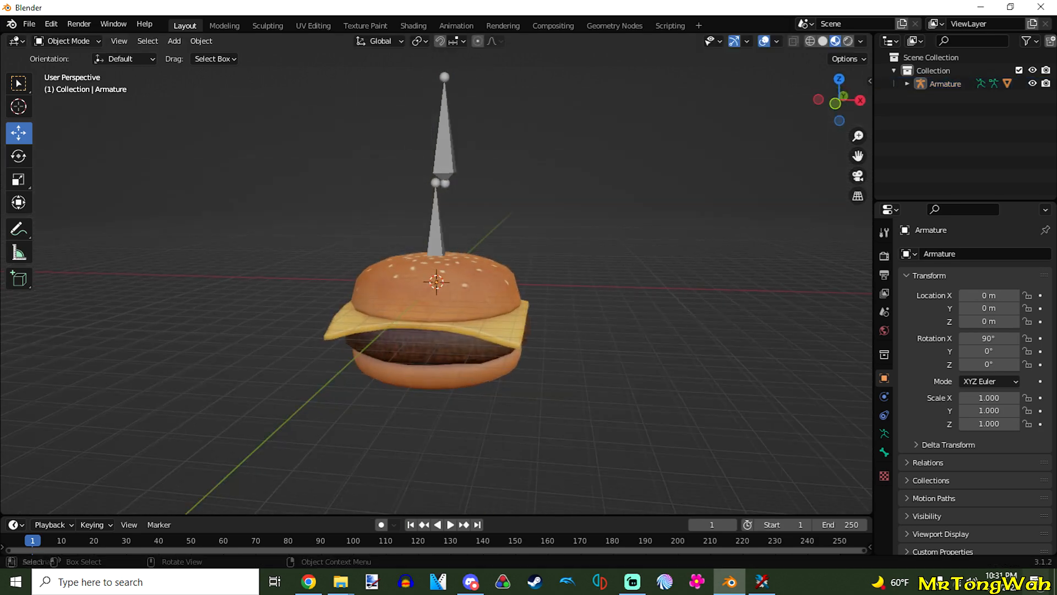
{"action": "left_click_drag", "start_coordinate": [445, 283], "coordinate": [459, 270]}
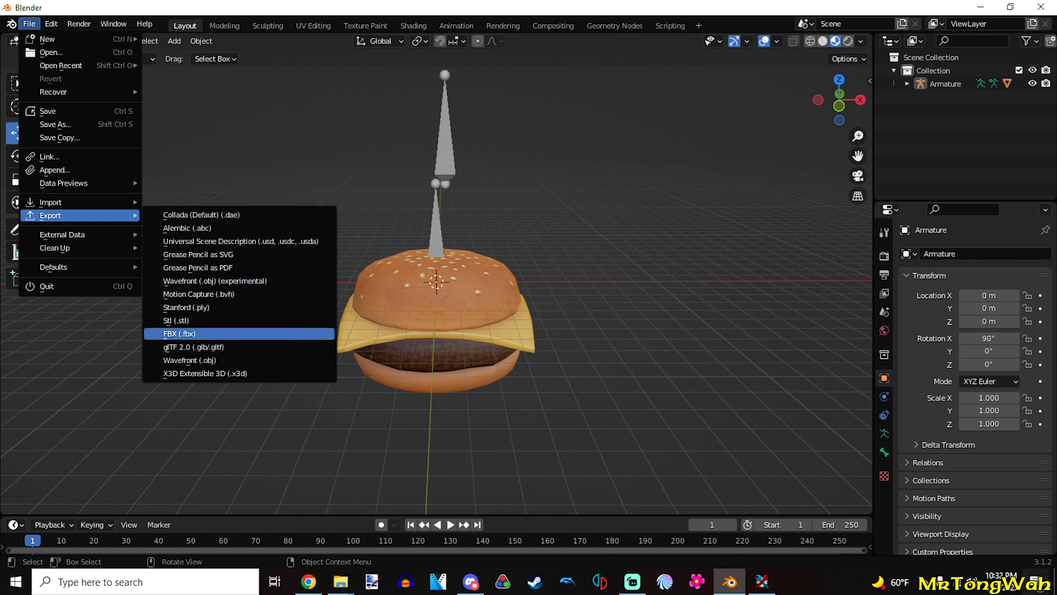
Export Cheeseburger Pikis.fbx to the cheeseburger folder with FBX All scalings, then reopen apple.szs.
{"action": "left_click", "coordinate": [179, 333]}
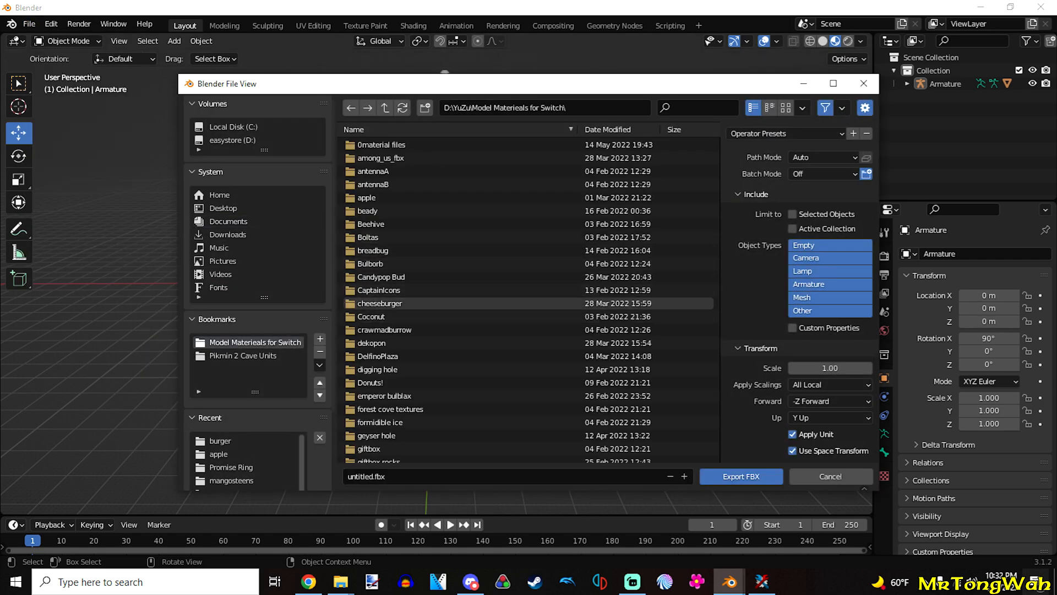
{"action": "double_click", "coordinate": [380, 303]}
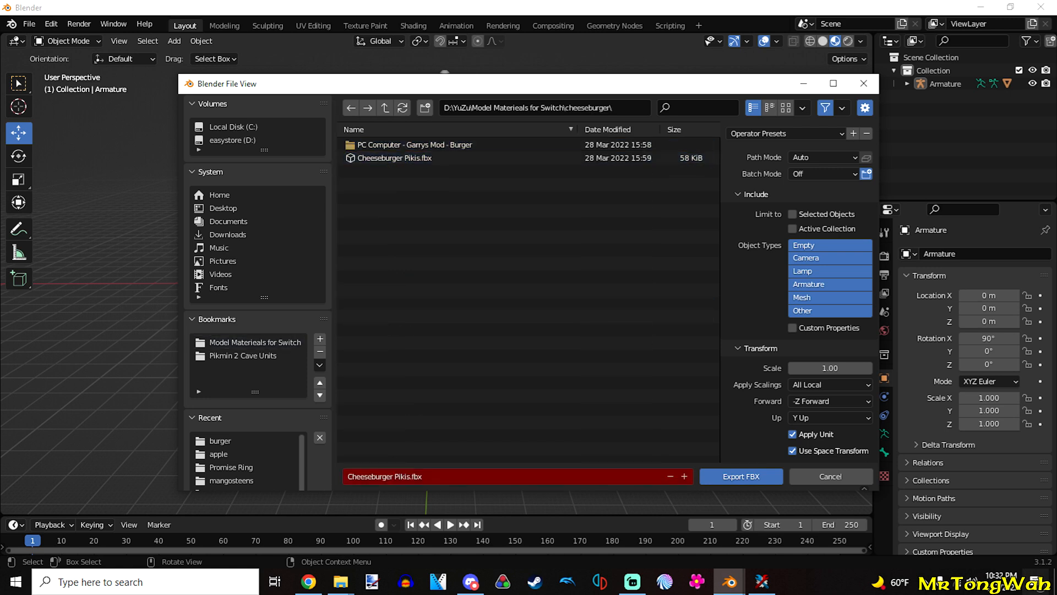
{"action": "scroll", "scroll_direction": "down", "scroll_amount": 3}
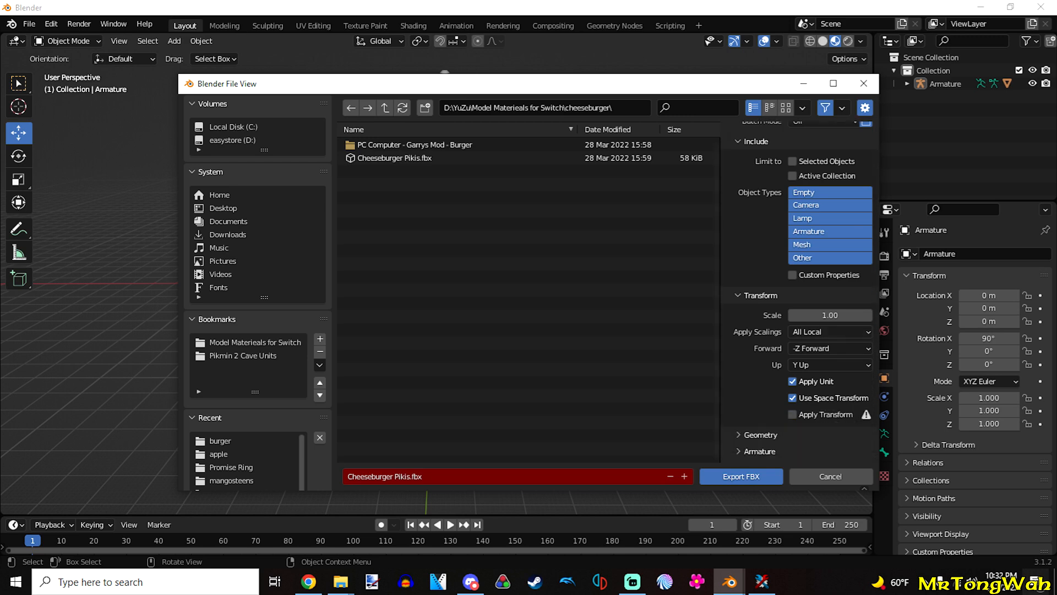
{"action": "left_click", "coordinate": [830, 331]}
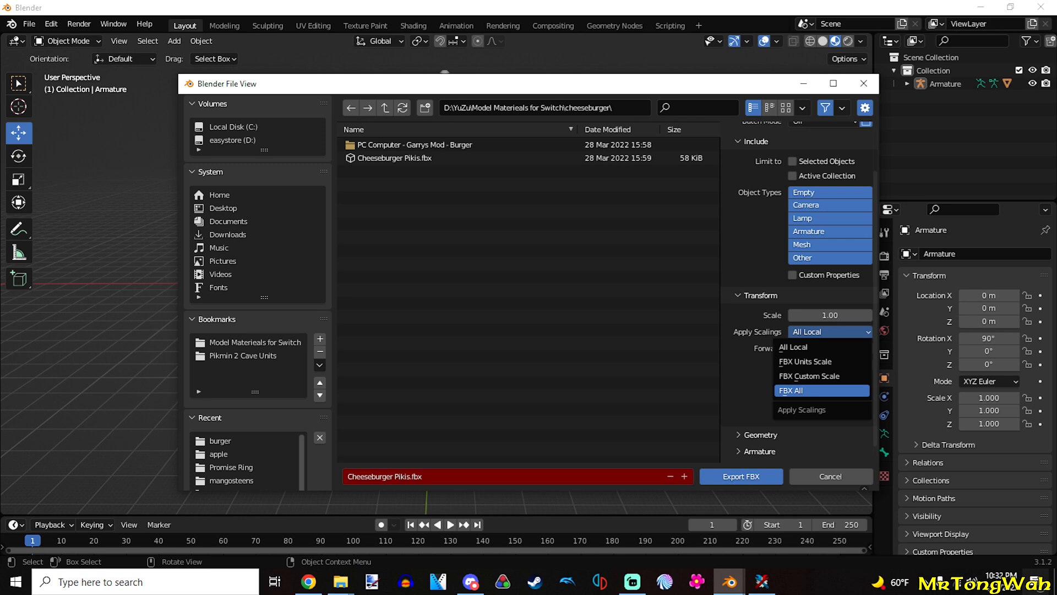
{"action": "left_click", "coordinate": [793, 391]}
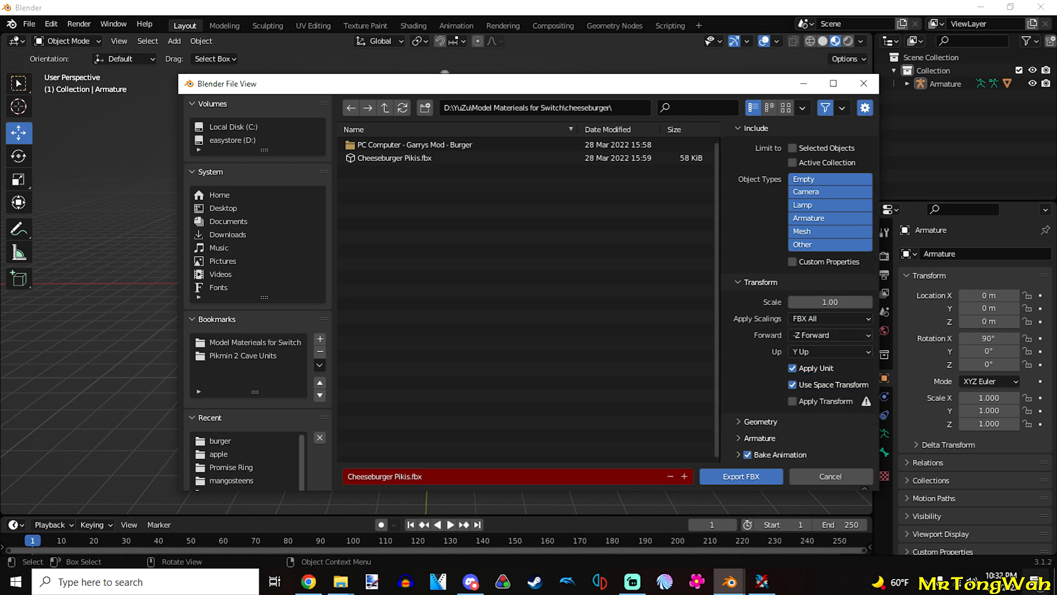
{"action": "left_click", "coordinate": [740, 475]}
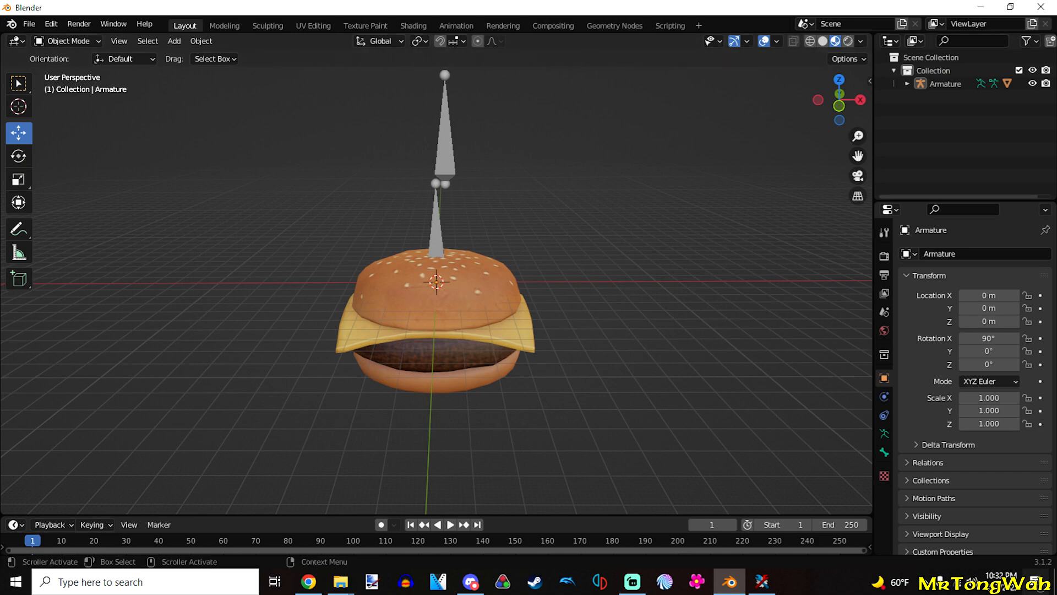
{"action": "left_click", "coordinate": [339, 581]}
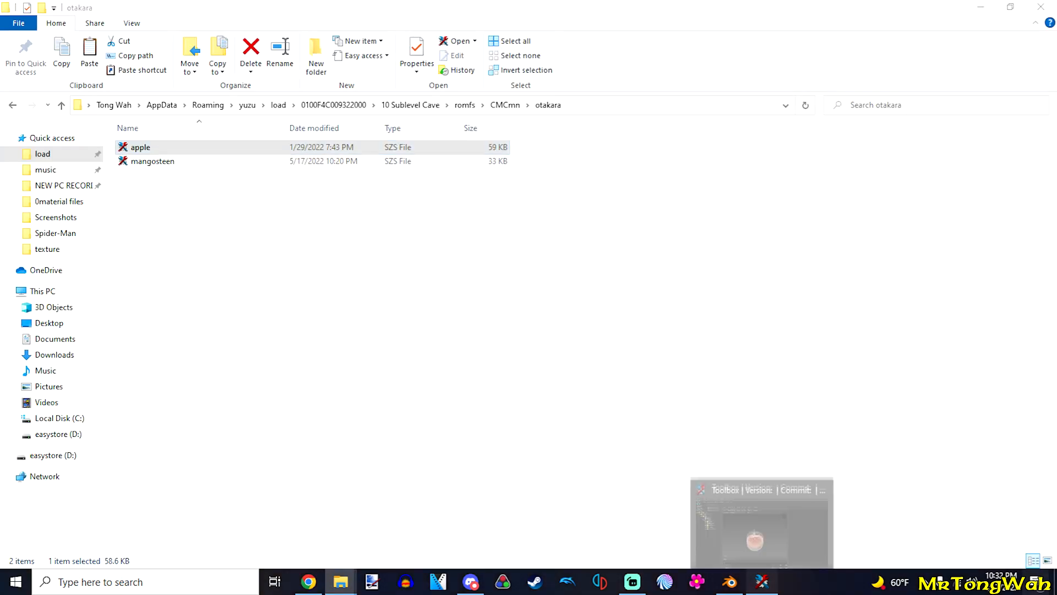
{"action": "double_click", "coordinate": [140, 147]}
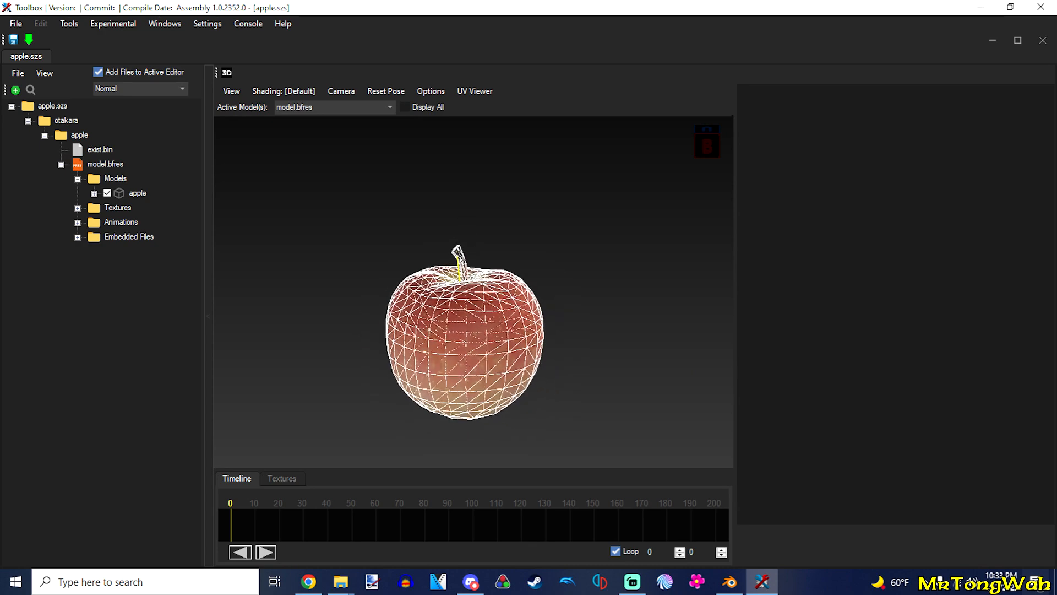
Delete the apple's textures and choose CheeseburgerApple as the apple model's replacement.
{"action": "left_click", "coordinate": [148, 236]}
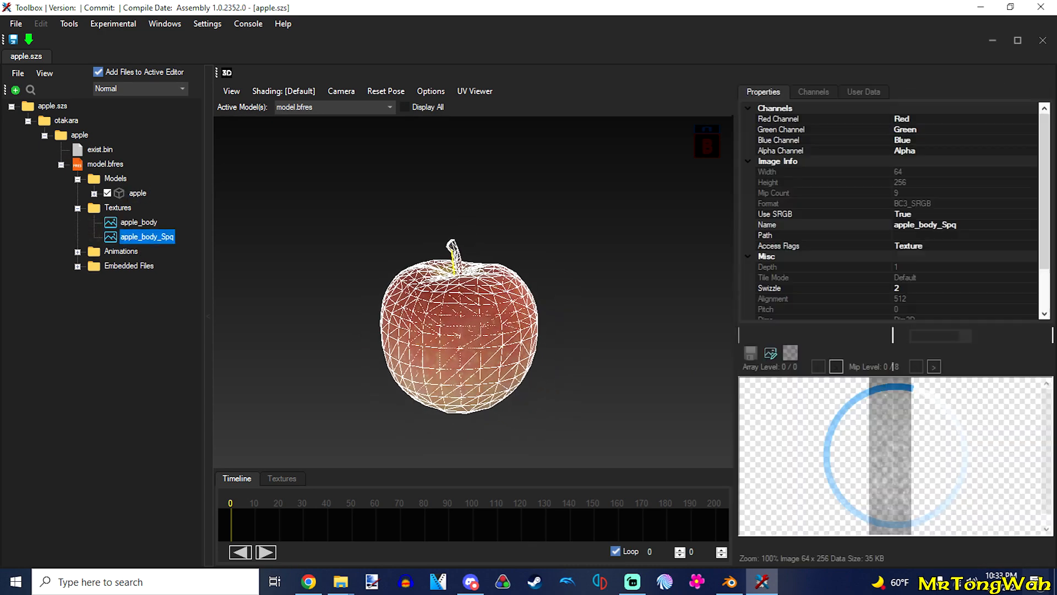
{"action": "left_click", "coordinate": [117, 207]}
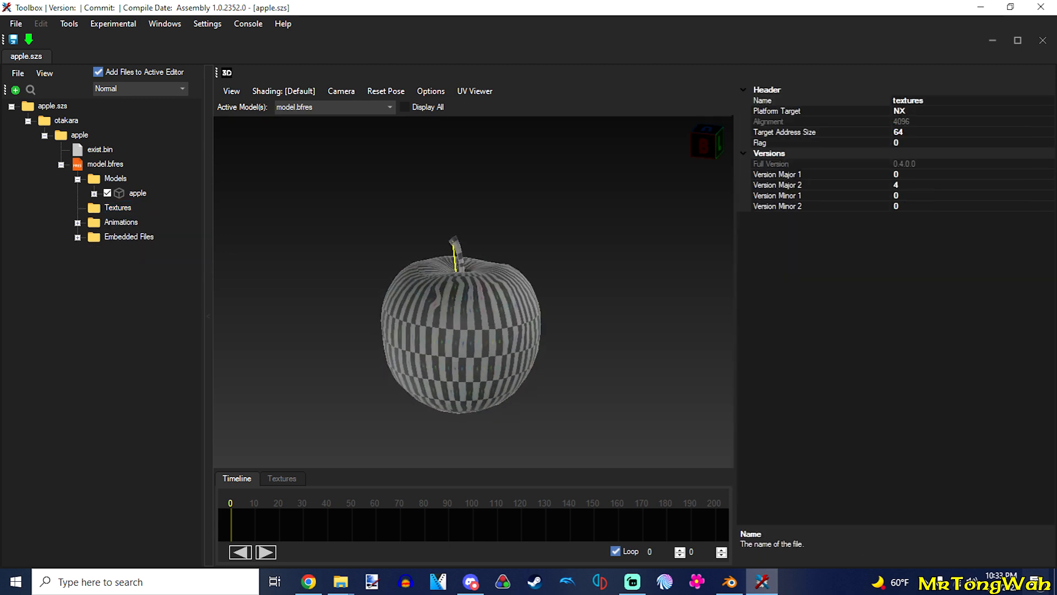
{"action": "left_click", "coordinate": [137, 193]}
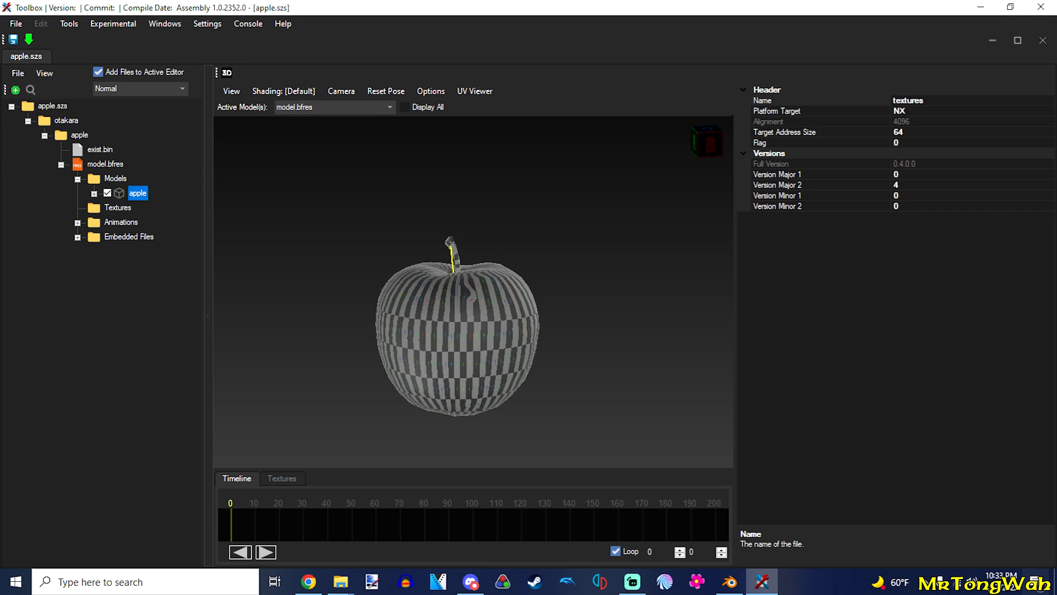
{"action": "left_click", "coordinate": [137, 193]}
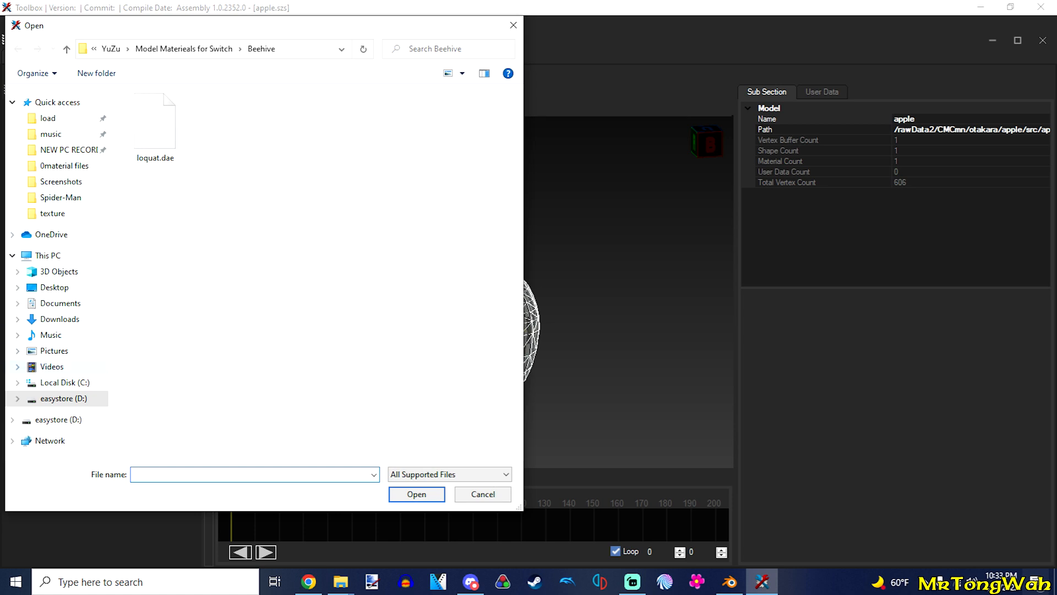
{"action": "double_click", "coordinate": [63, 165]}
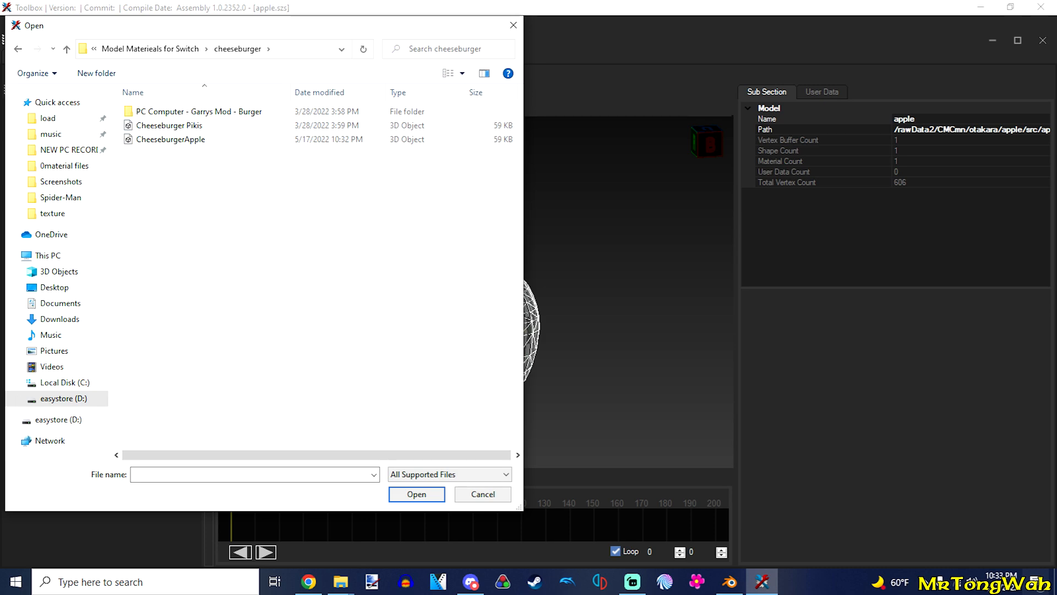
{"action": "left_click", "coordinate": [171, 139]}
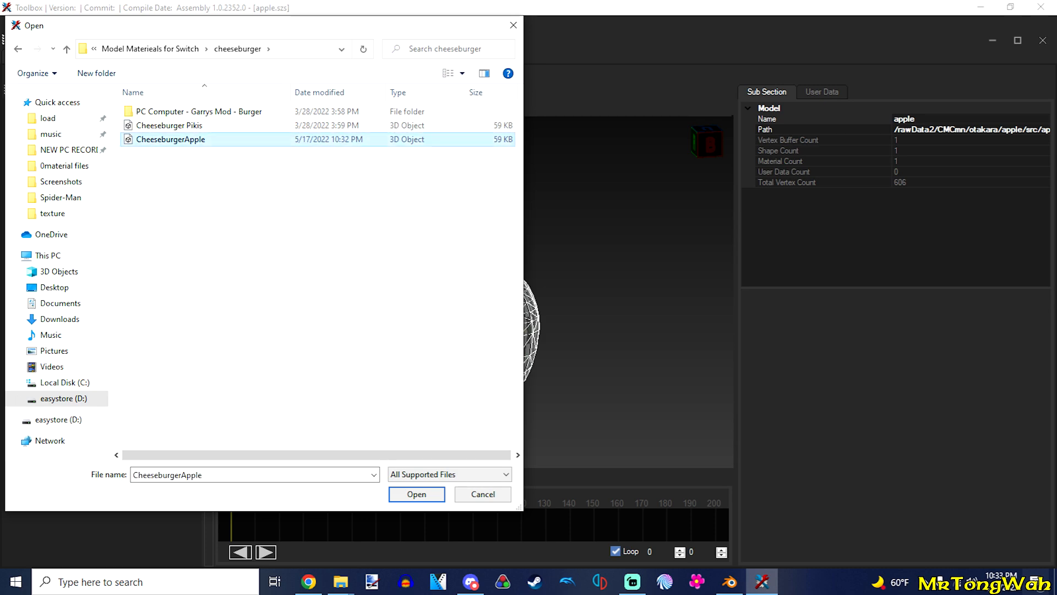
{"action": "left_click", "coordinate": [417, 494]}
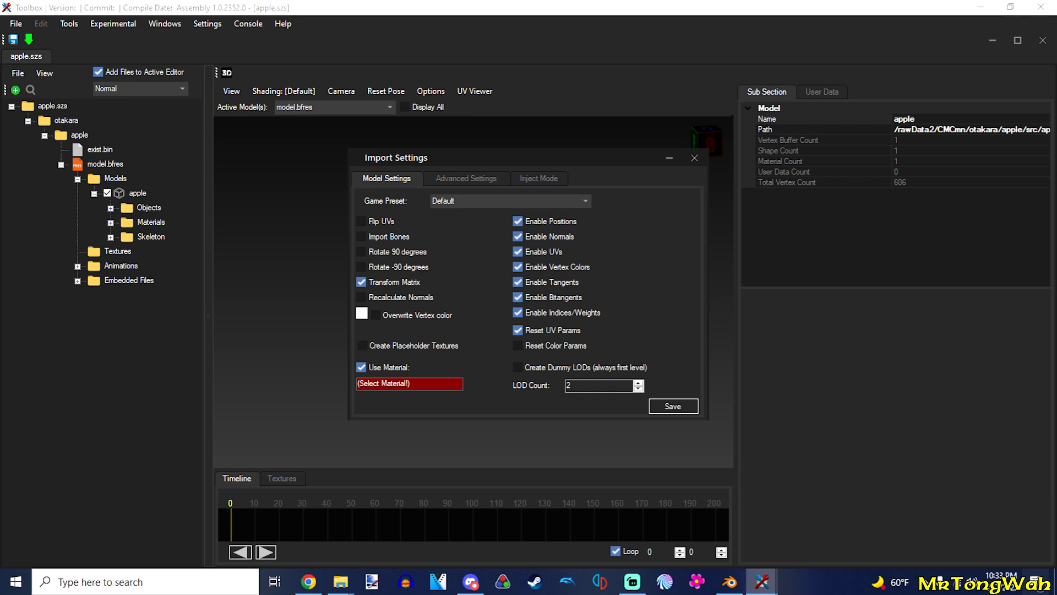
Assign Material_A_DX.bfmat from the 0material folder to the imported cheeseburger model.
{"action": "left_click", "coordinate": [408, 383]}
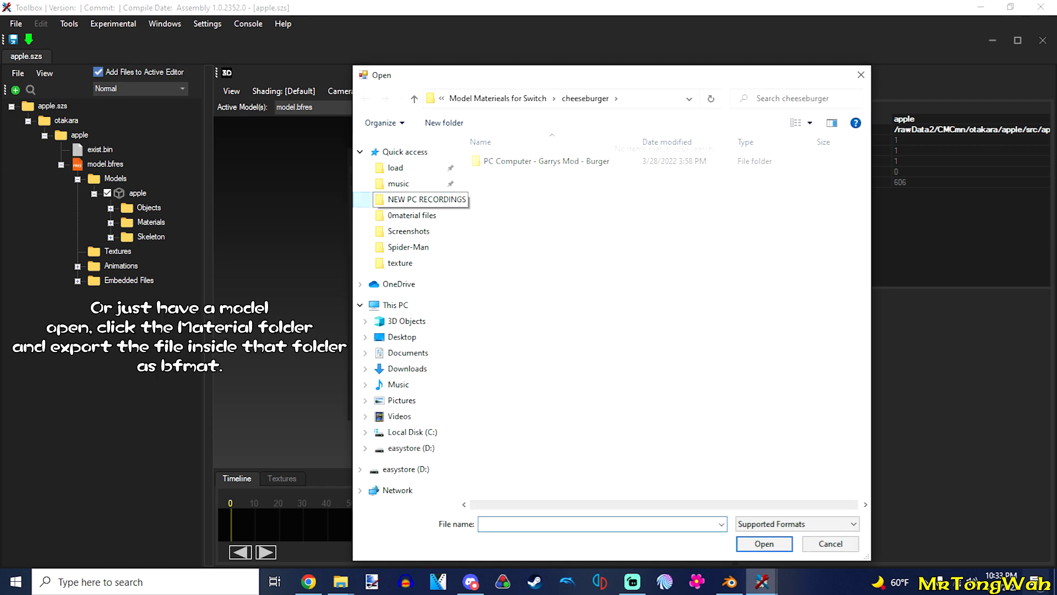
{"action": "double_click", "coordinate": [414, 215]}
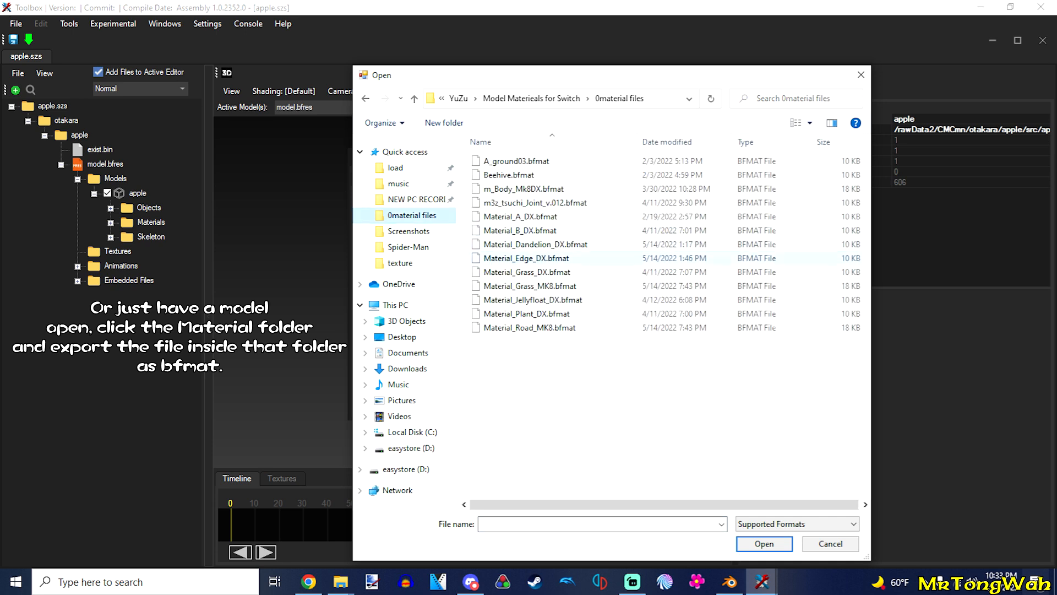
{"action": "left_click", "coordinate": [535, 300]}
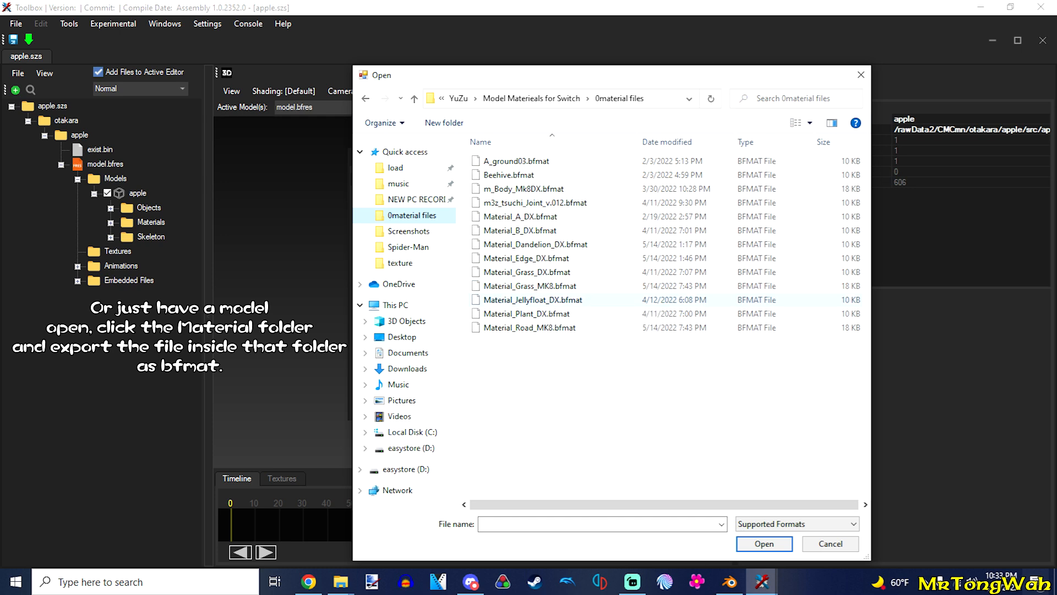
{"action": "left_click", "coordinate": [529, 327]}
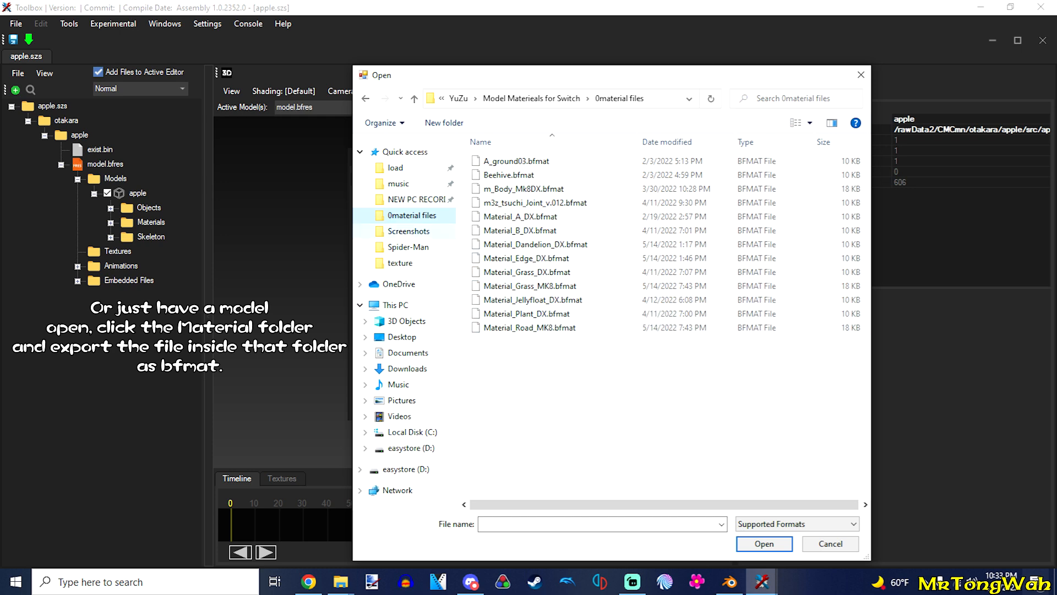
{"action": "left_click", "coordinate": [522, 216]}
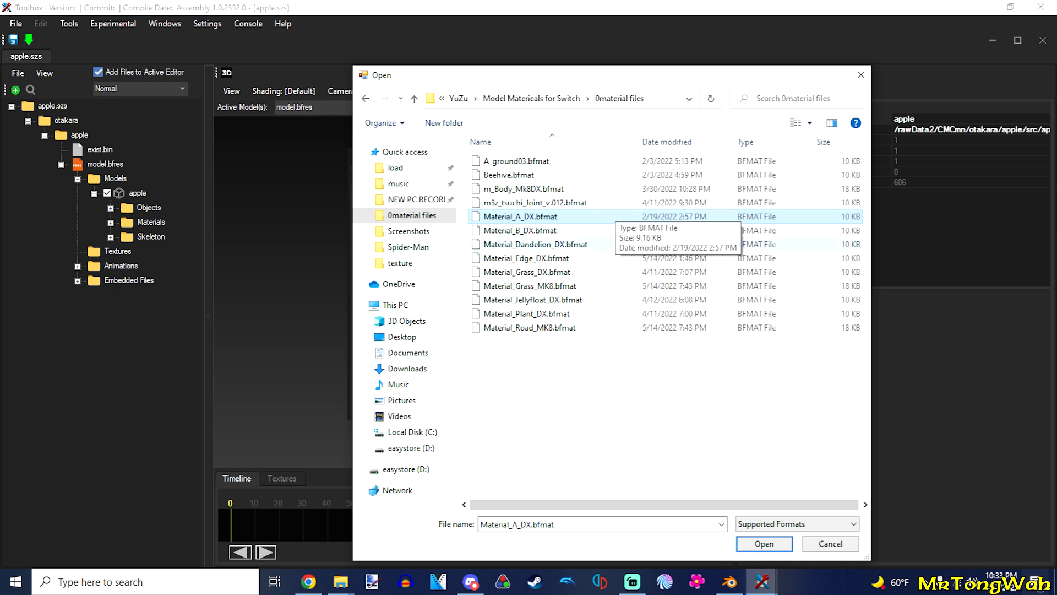
{"action": "mouse_move", "coordinate": [523, 231]}
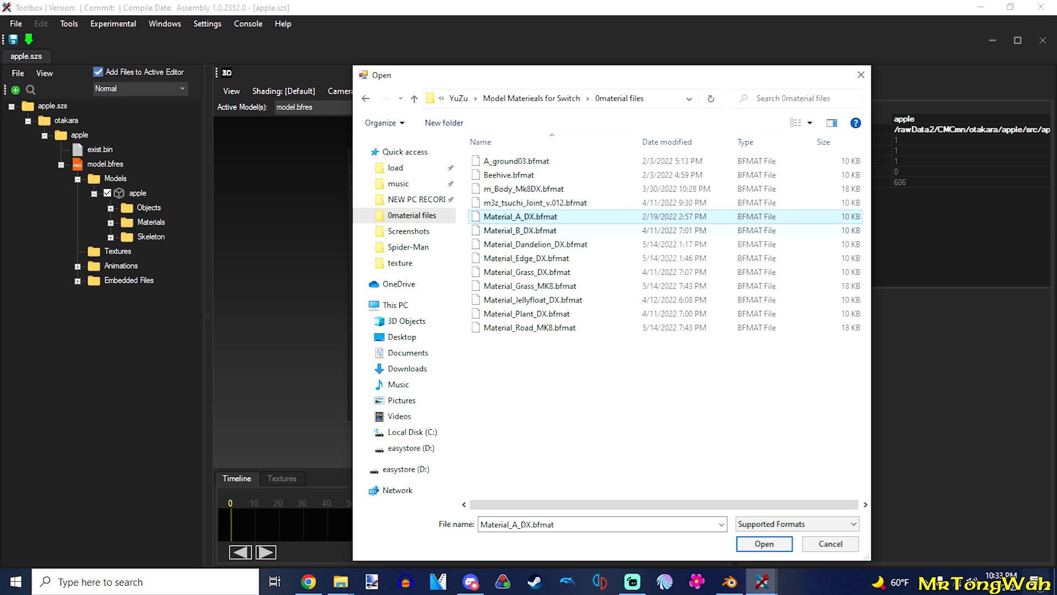
{"action": "mouse_move", "coordinate": [520, 217]}
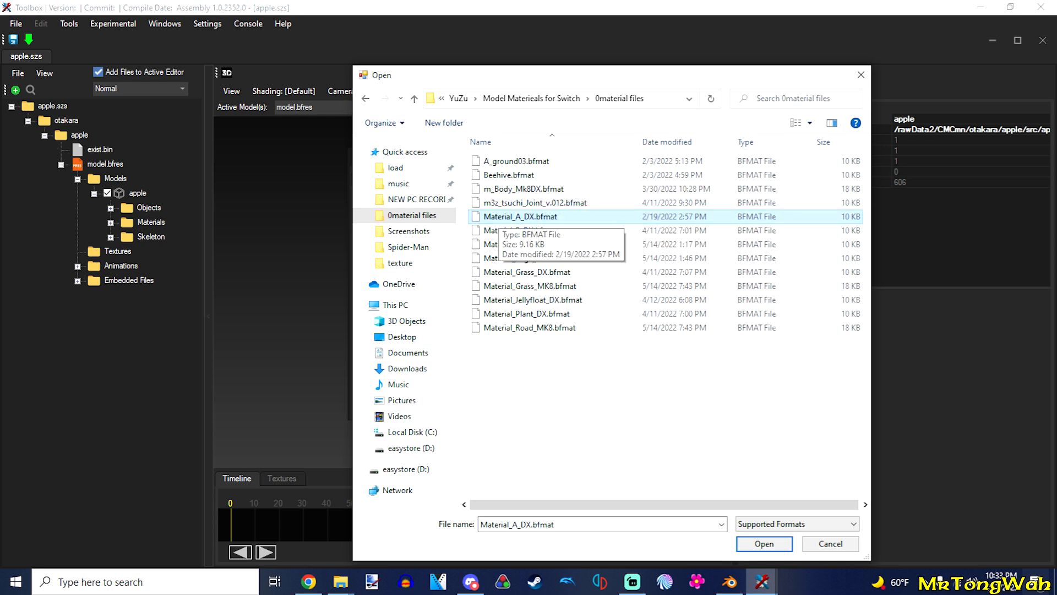
{"action": "left_click", "coordinate": [763, 544]}
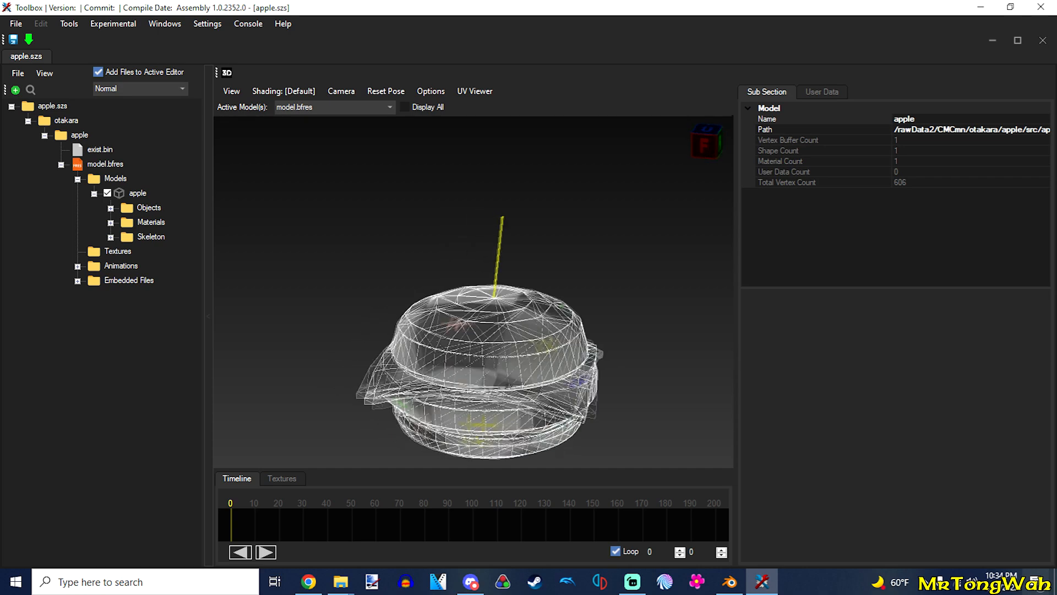
Import burger, burger_normal and burger_spec images from the YuZu burger folder into Textures.
{"action": "right_click", "coordinate": [117, 252]}
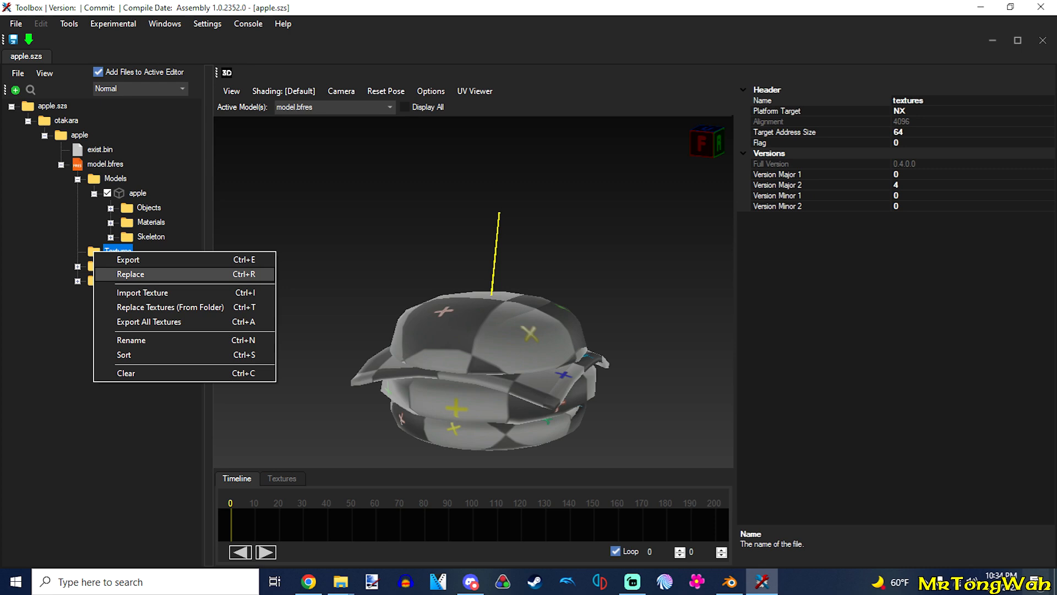
{"action": "left_click", "coordinate": [130, 274]}
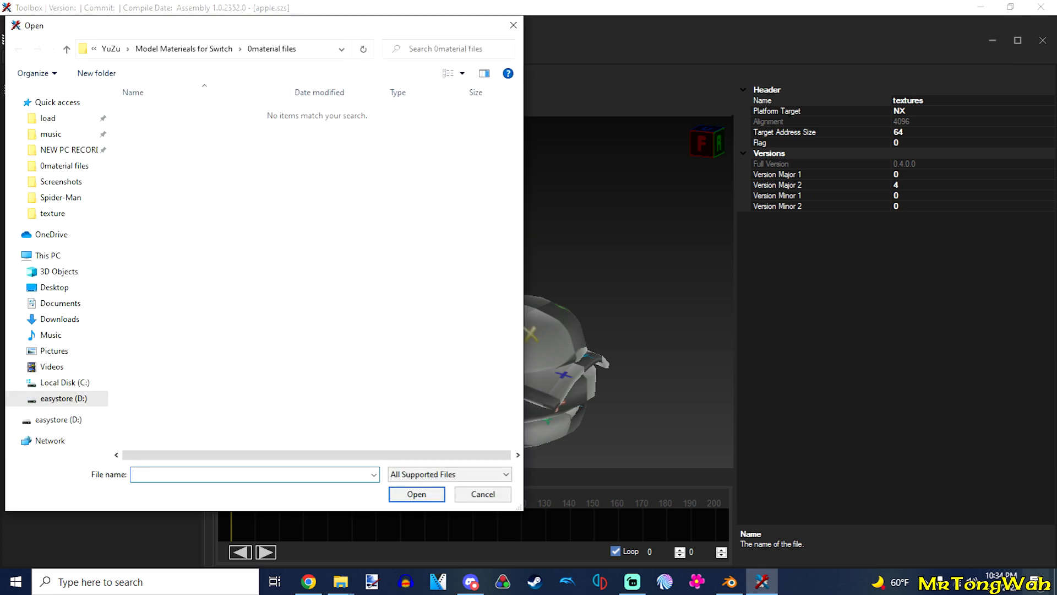
{"action": "left_click", "coordinate": [60, 399]}
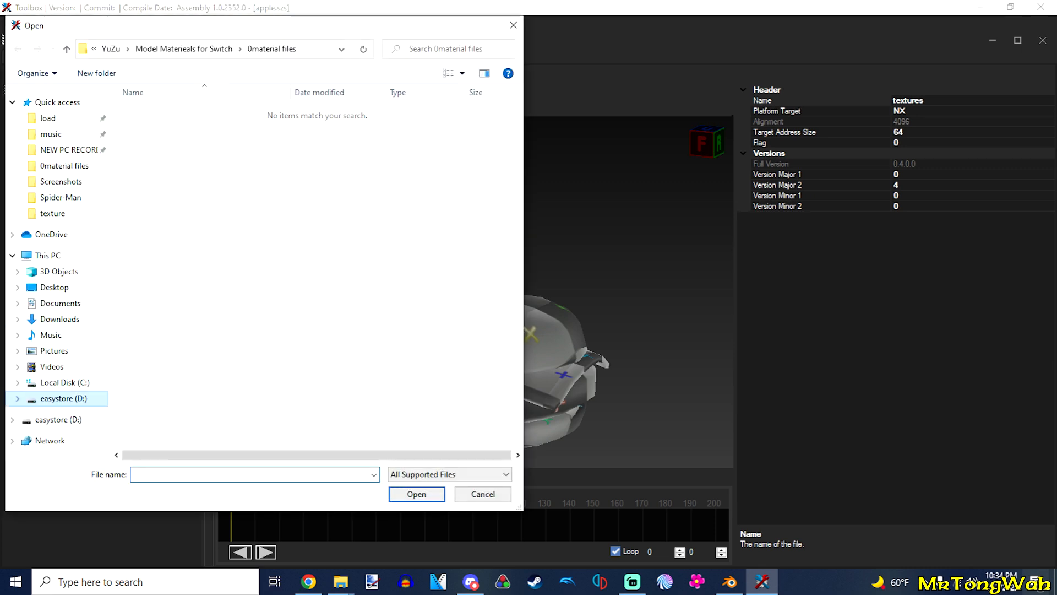
{"action": "left_click", "coordinate": [63, 399]}
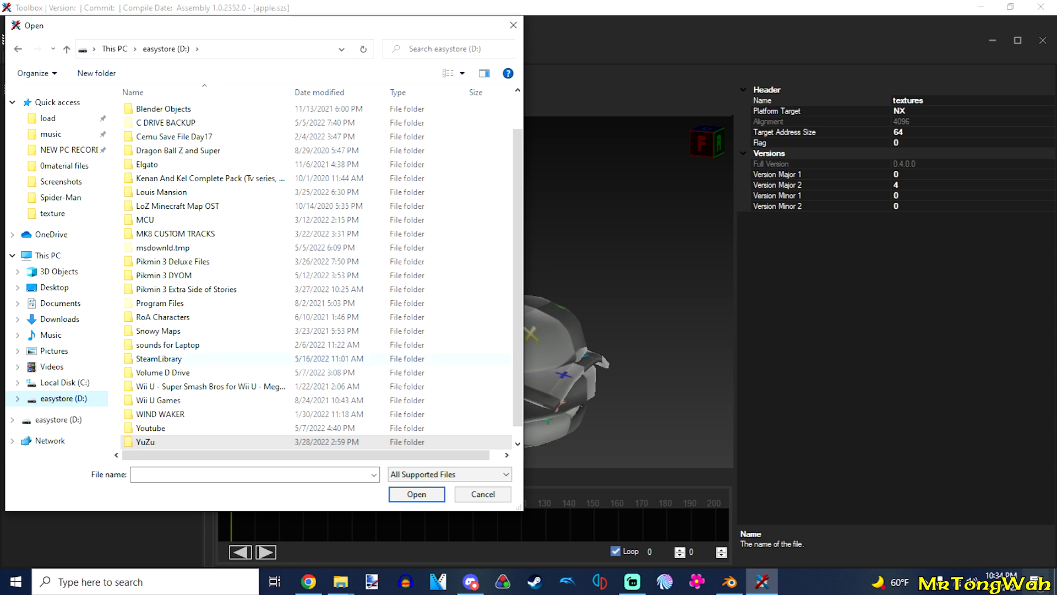
{"action": "double_click", "coordinate": [145, 441]}
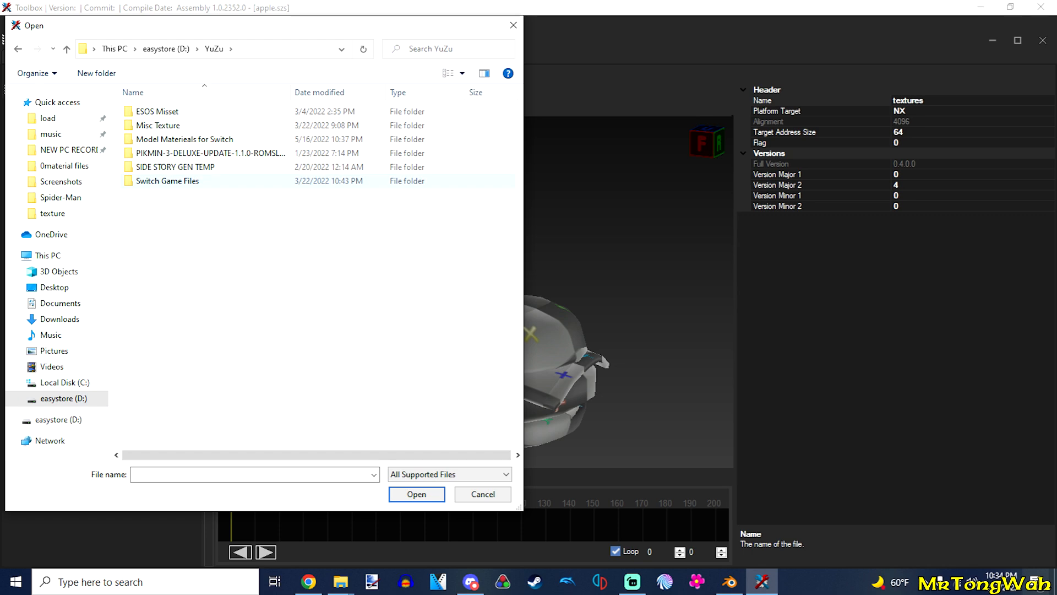
{"action": "double_click", "coordinate": [184, 138]}
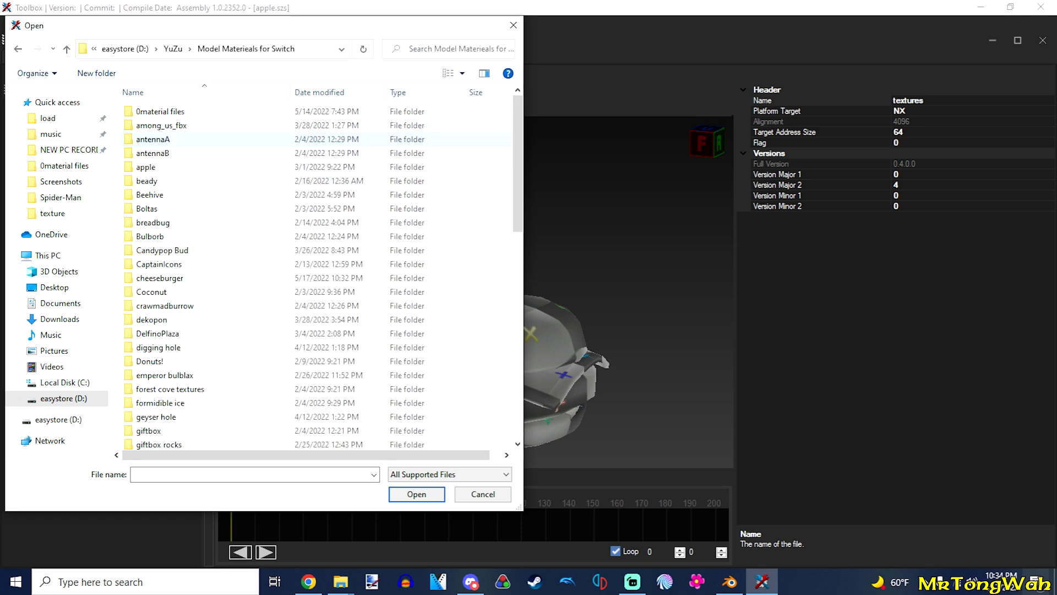
{"action": "double_click", "coordinate": [158, 278]}
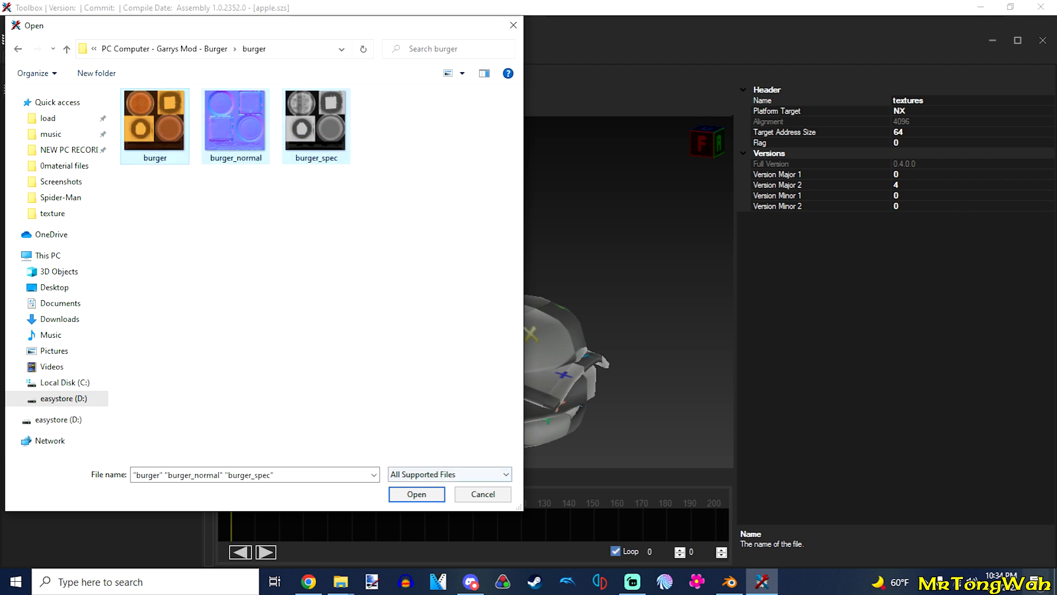
{"action": "left_click", "coordinate": [417, 494]}
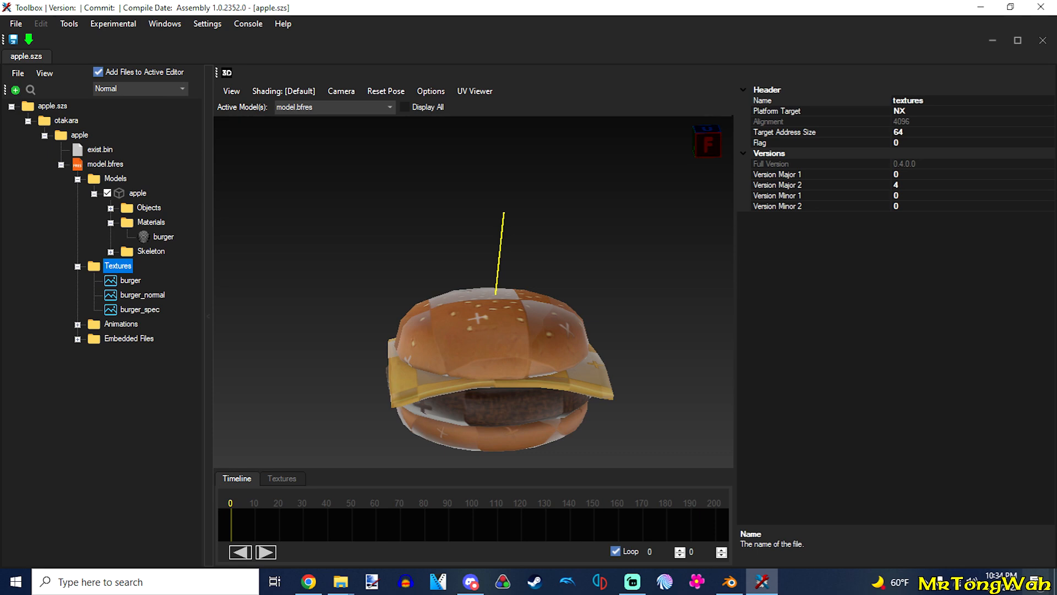
In the burger material's Textures tab, edit the ja_ground_00_n normal slot toward burger_normal.
{"action": "left_click", "coordinate": [163, 236]}
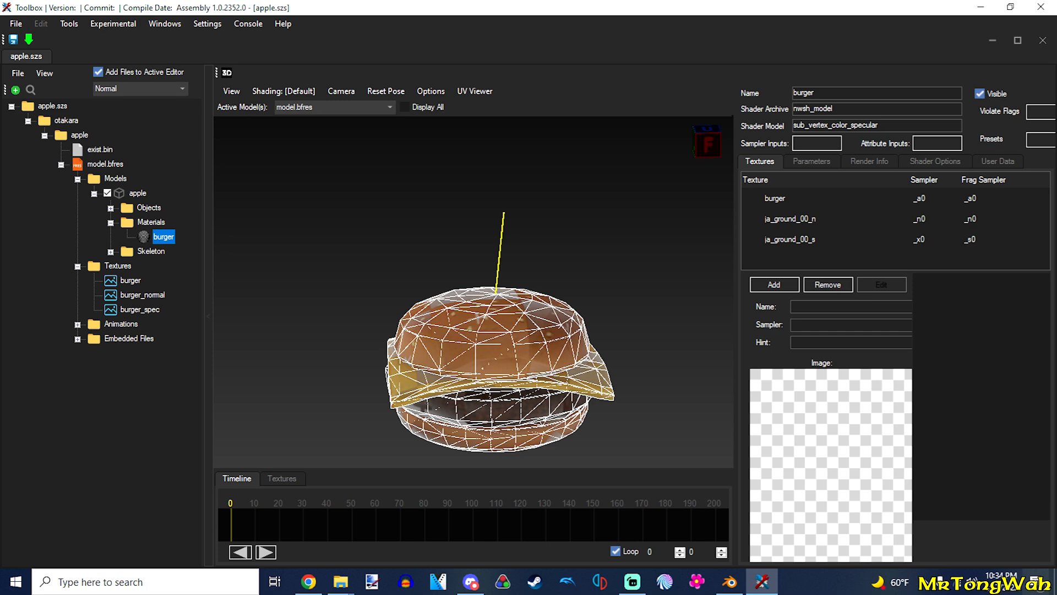
{"action": "left_click", "coordinate": [790, 219]}
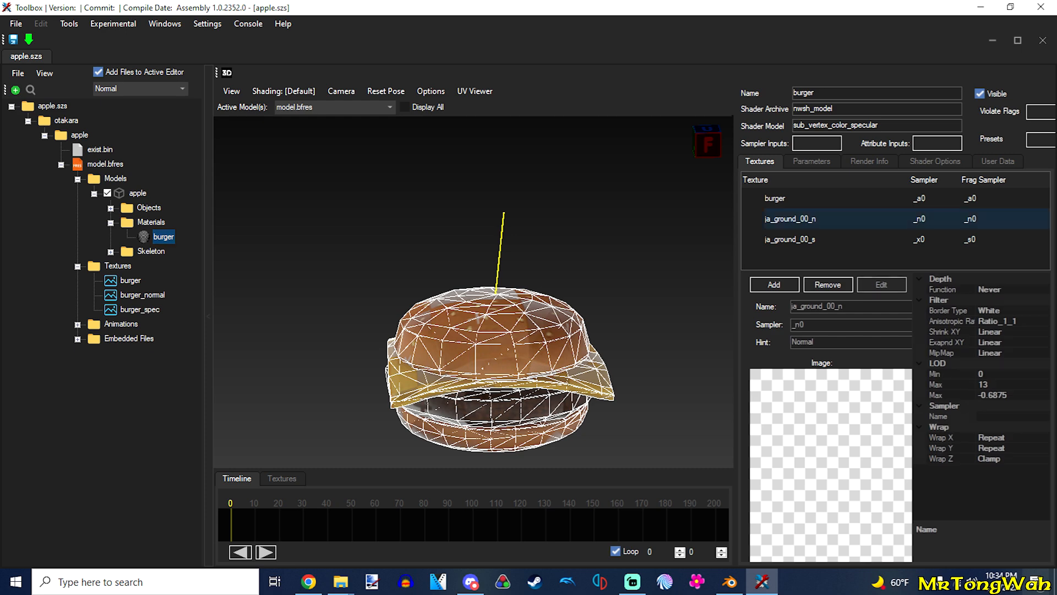
{"action": "left_click", "coordinate": [789, 218]}
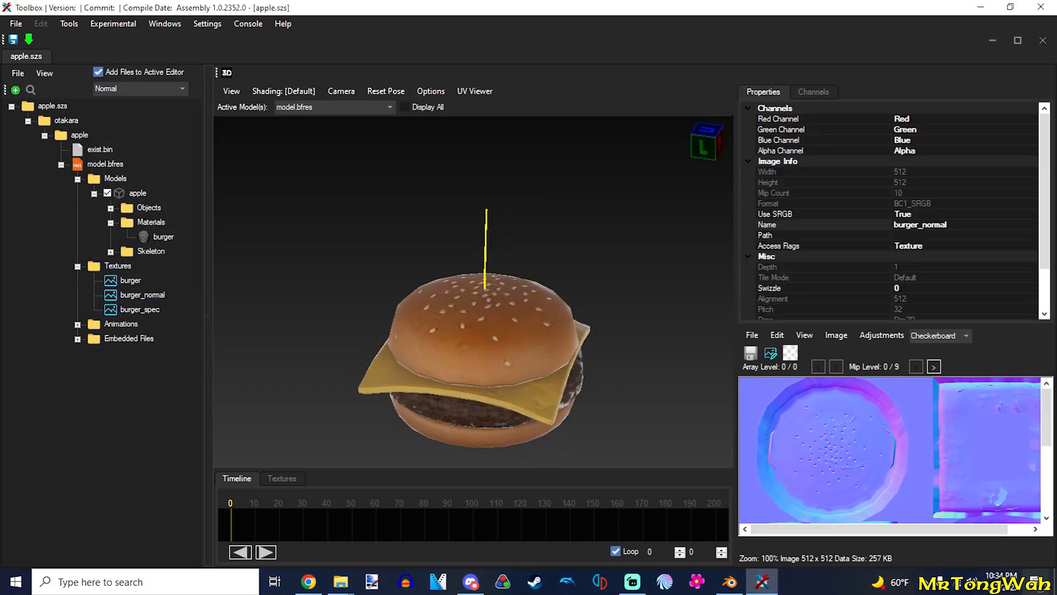
Set the burger material's enable_shadow_cast shader option to 1.
{"action": "left_click", "coordinate": [163, 237]}
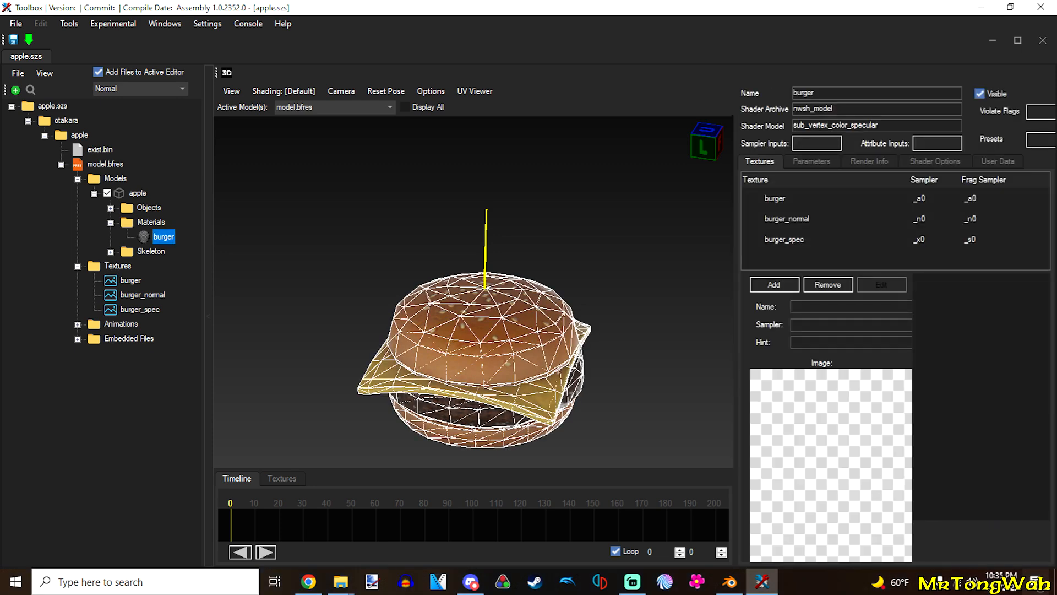
{"action": "left_click", "coordinate": [935, 161]}
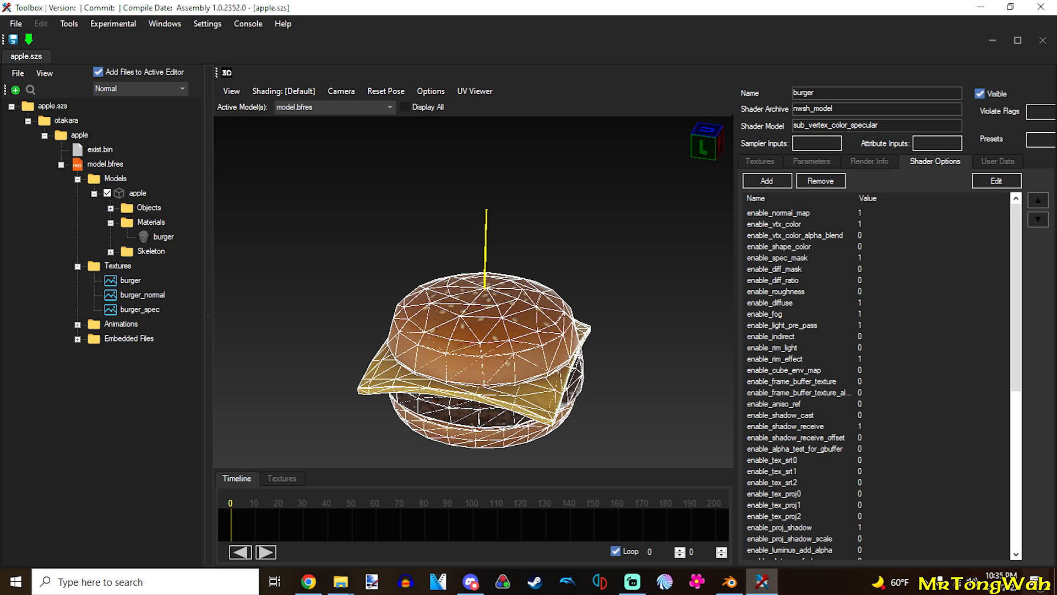
{"action": "left_click", "coordinate": [996, 181]}
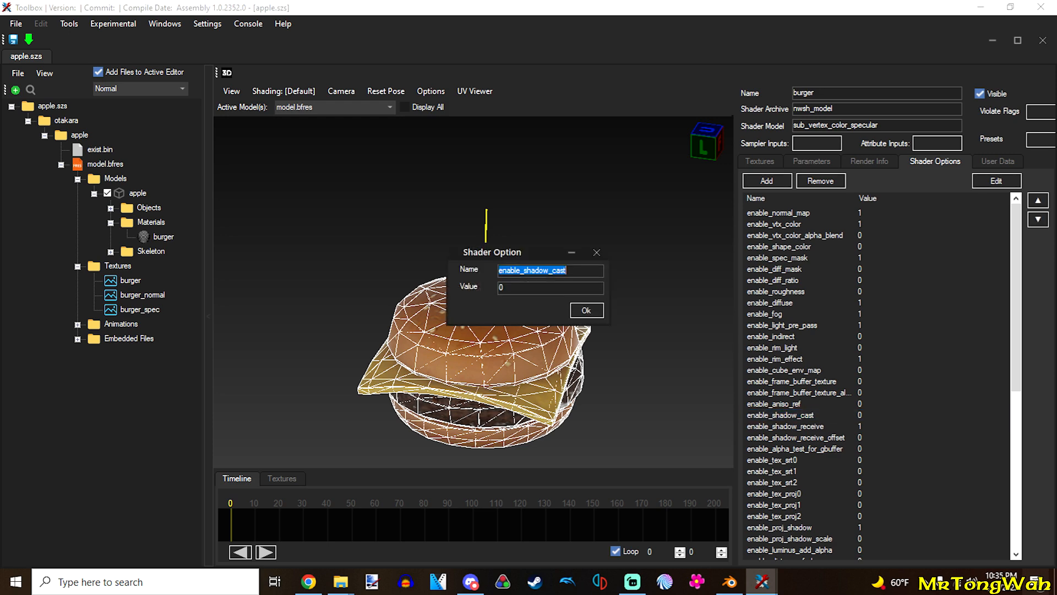
{"action": "type", "text": "1"}
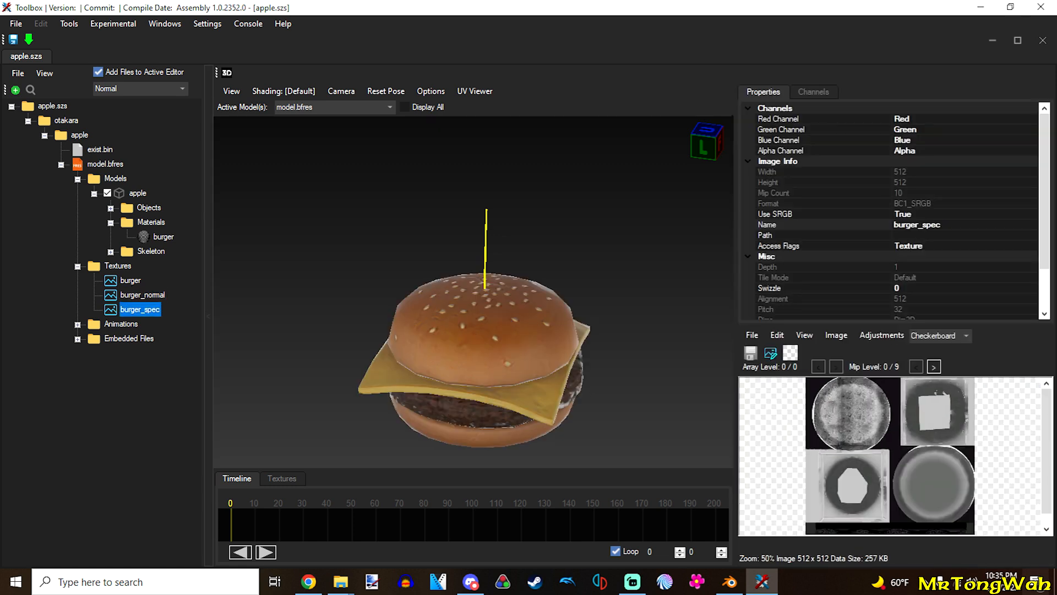
Inspect the burger_normal texture and the burger material's burger_normal and burger_spec texture slots.
{"action": "left_click", "coordinate": [142, 295]}
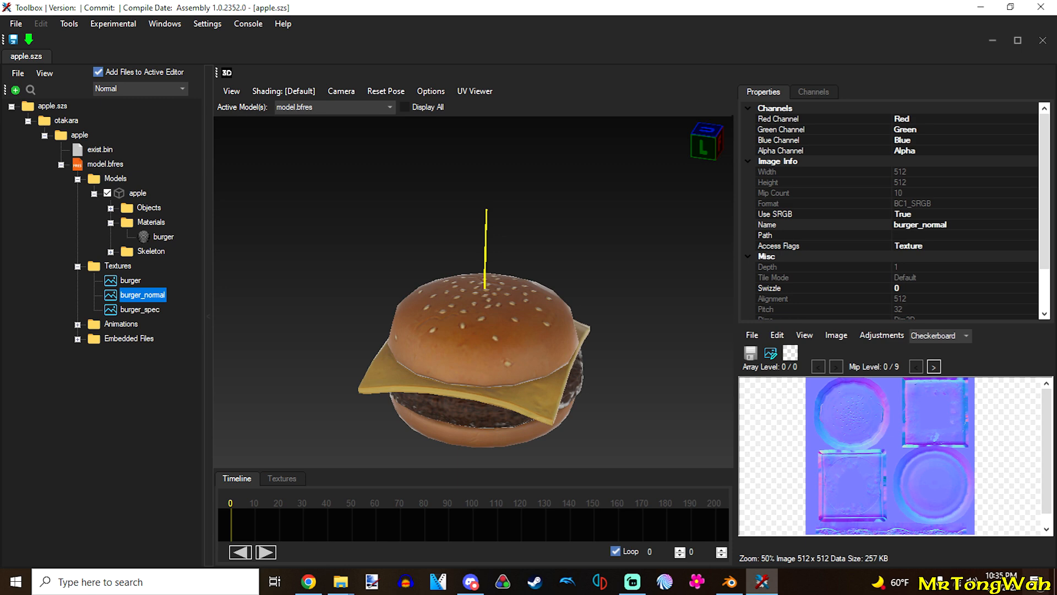
{"action": "left_click", "coordinate": [163, 237]}
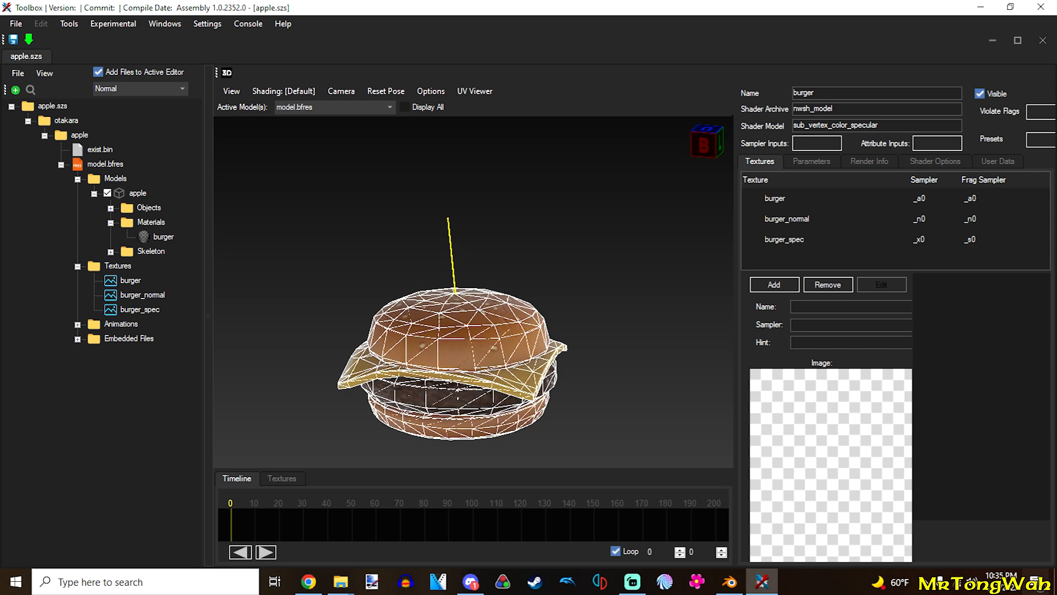
{"action": "left_click", "coordinate": [787, 219]}
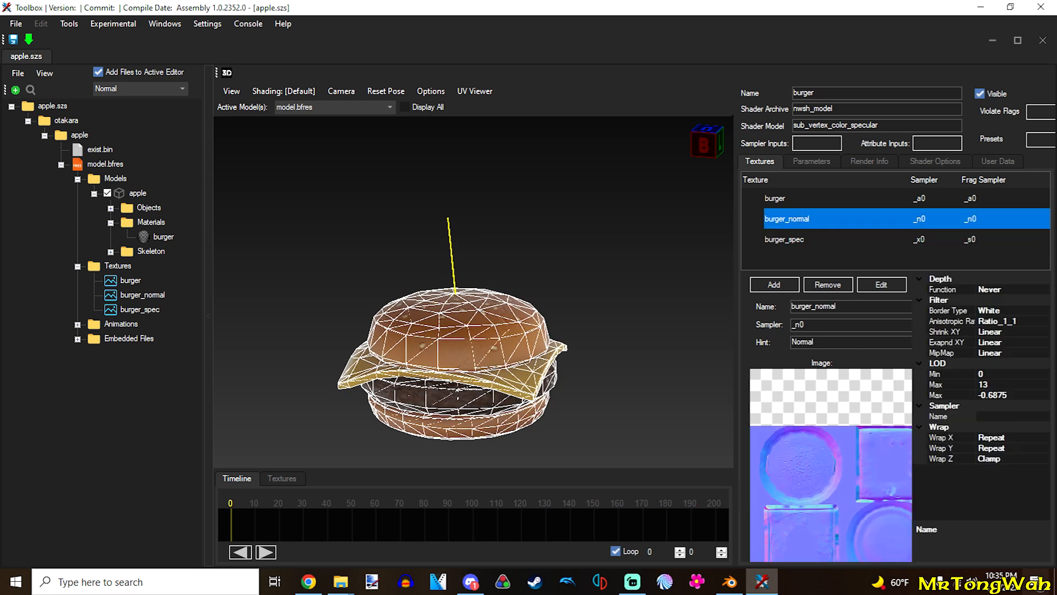
{"action": "left_click", "coordinate": [774, 198]}
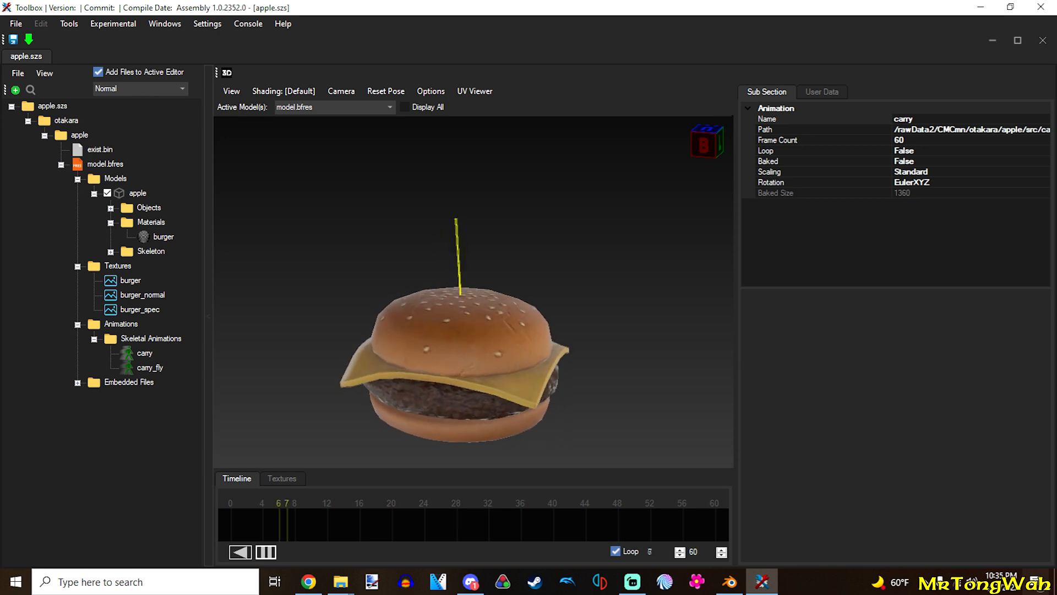
Preview carry_fly, save apple.szs to the mod folder, and launch Pikmin 3 Deluxe in yuzu.
{"action": "left_click", "coordinate": [150, 367]}
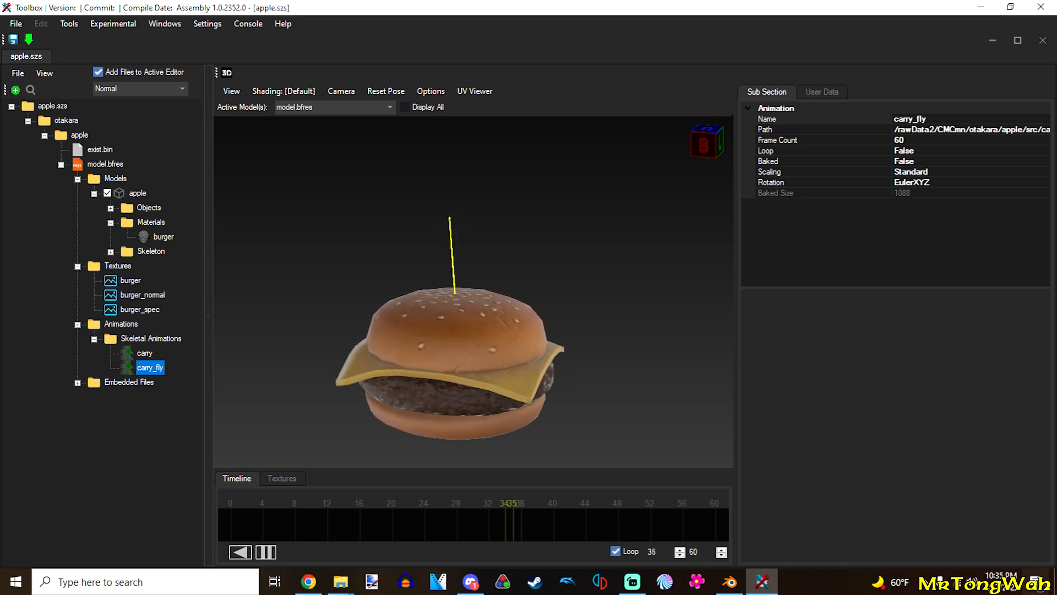
{"action": "left_click", "coordinate": [240, 551]}
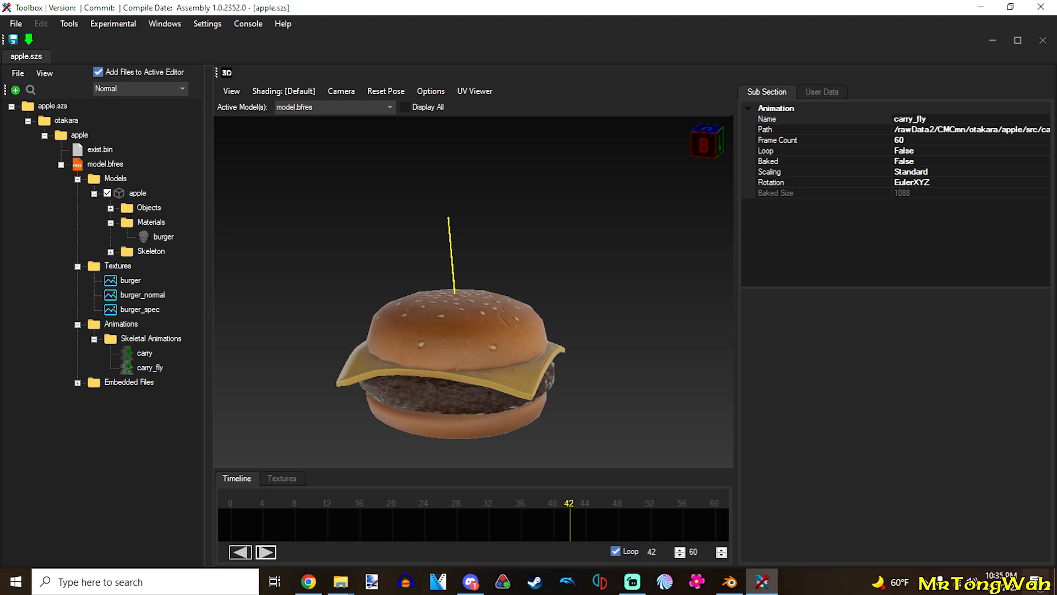
{"action": "mouse_move", "coordinate": [13, 39]}
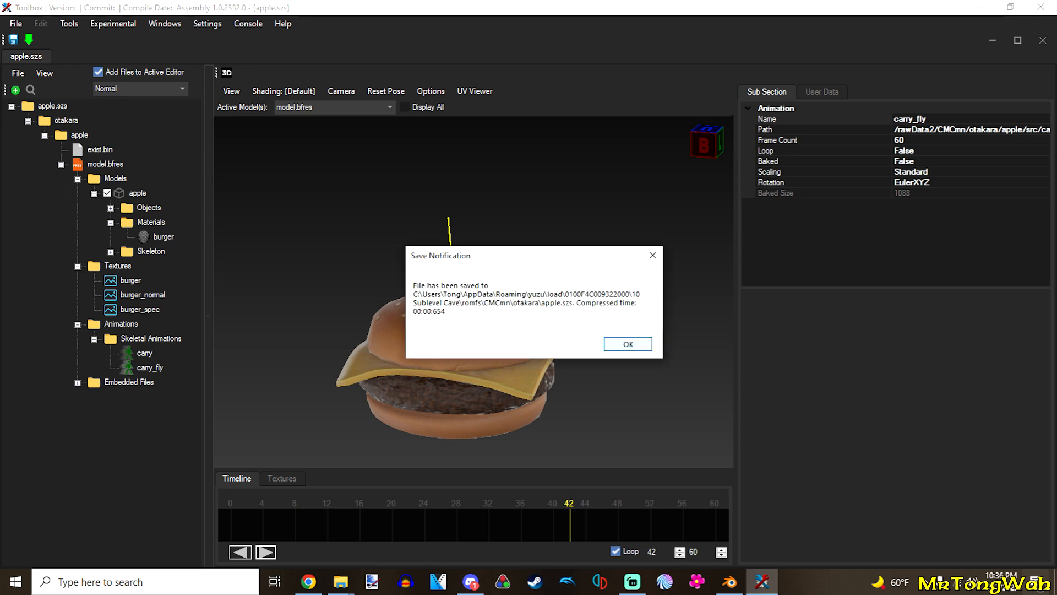
{"action": "left_click", "coordinate": [625, 343]}
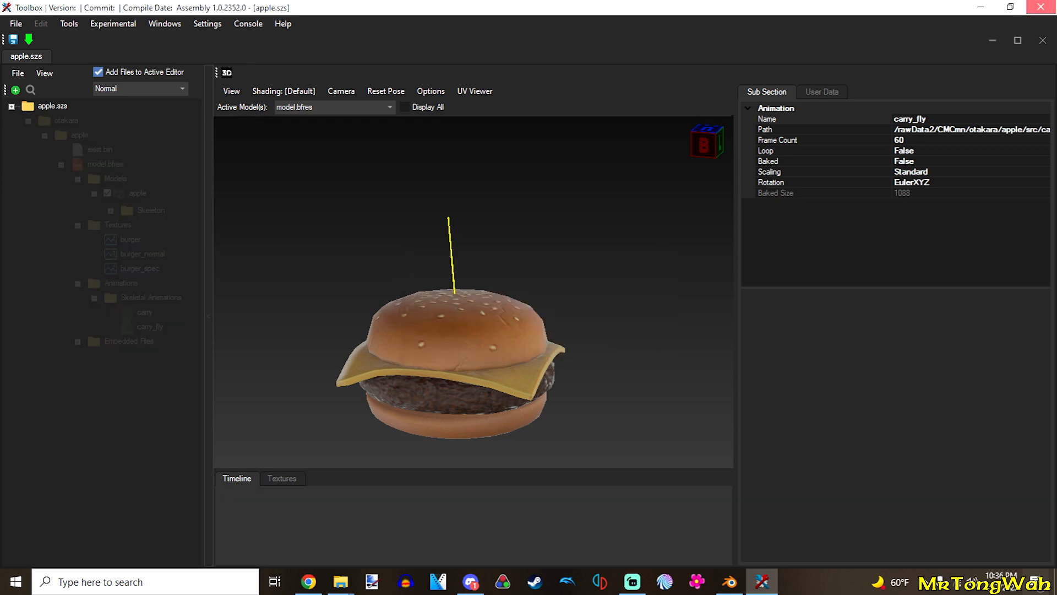
{"action": "left_click", "coordinate": [340, 581]}
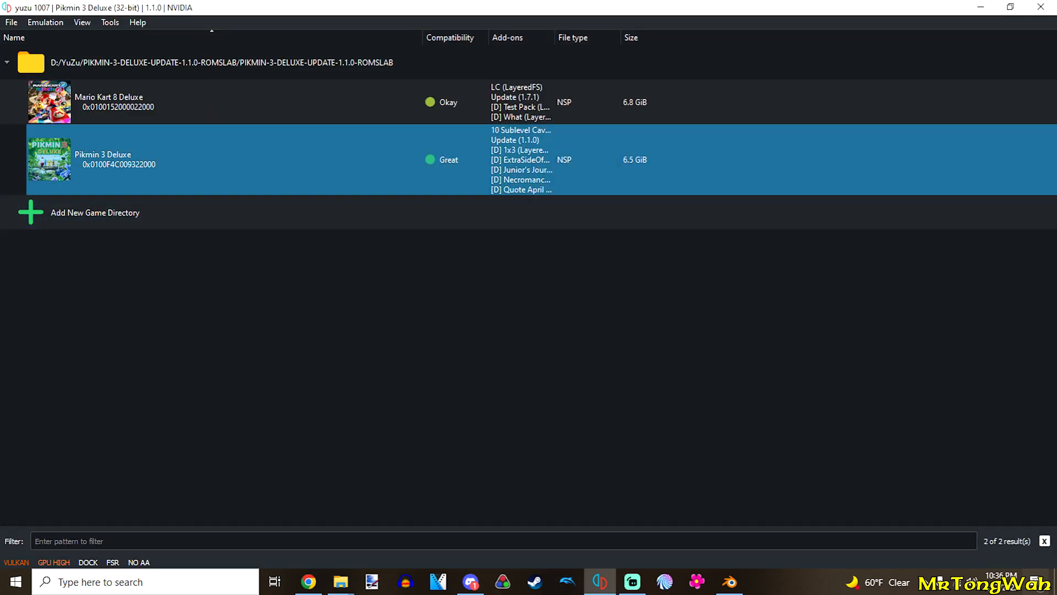
{"action": "double_click", "coordinate": [102, 159]}
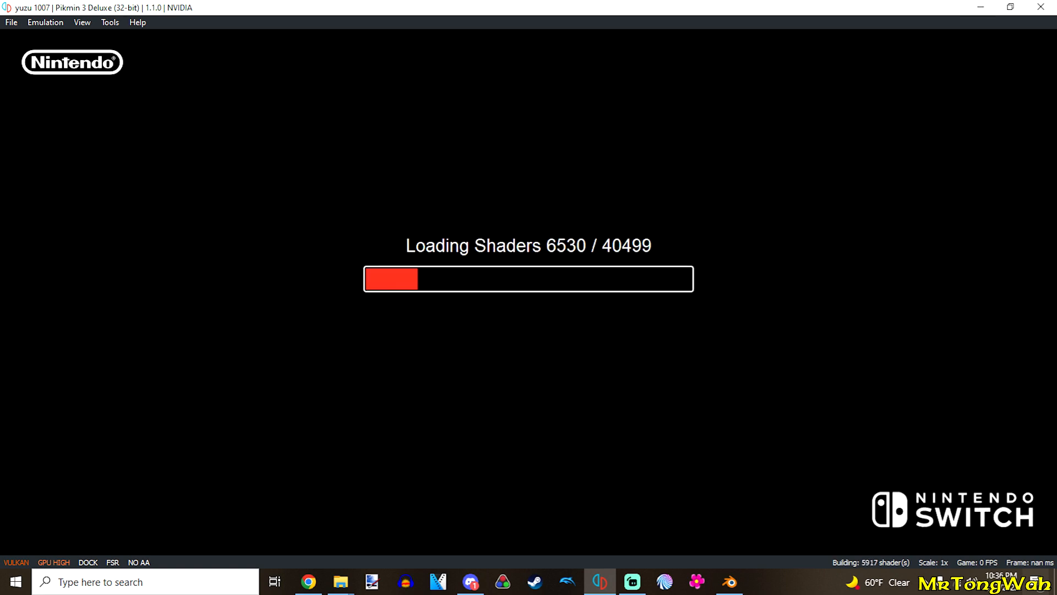